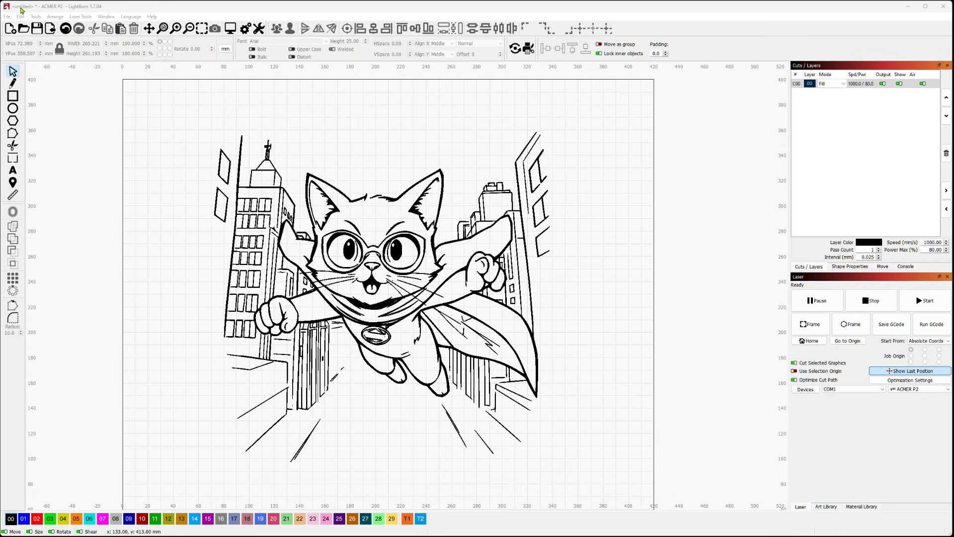
mouse_move(558, 327)
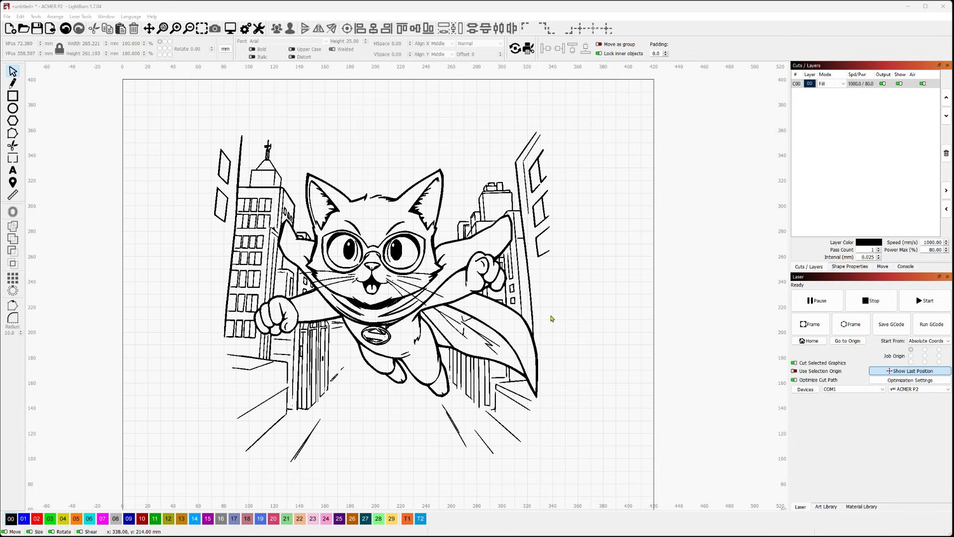
mouse_move(755, 513)
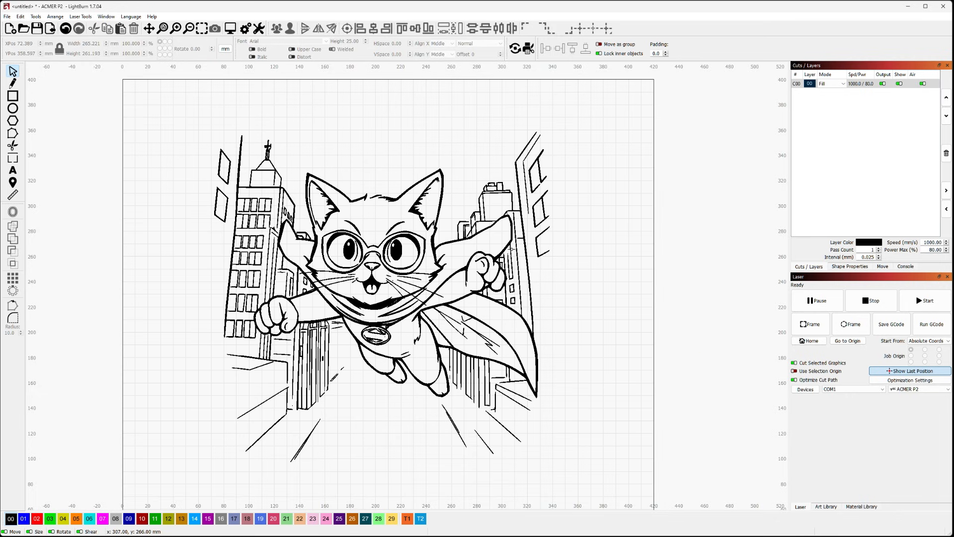
mouse_move(511, 250)
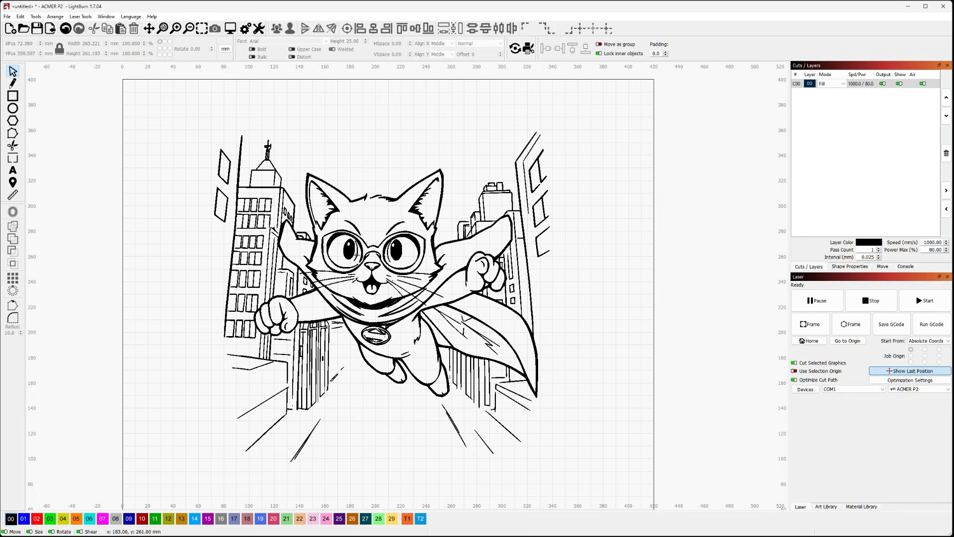
Step: Review the coloring-book search and earlier superhero cat grid, highlighting the 'coloring book style' prompt phrase
click(381, 275)
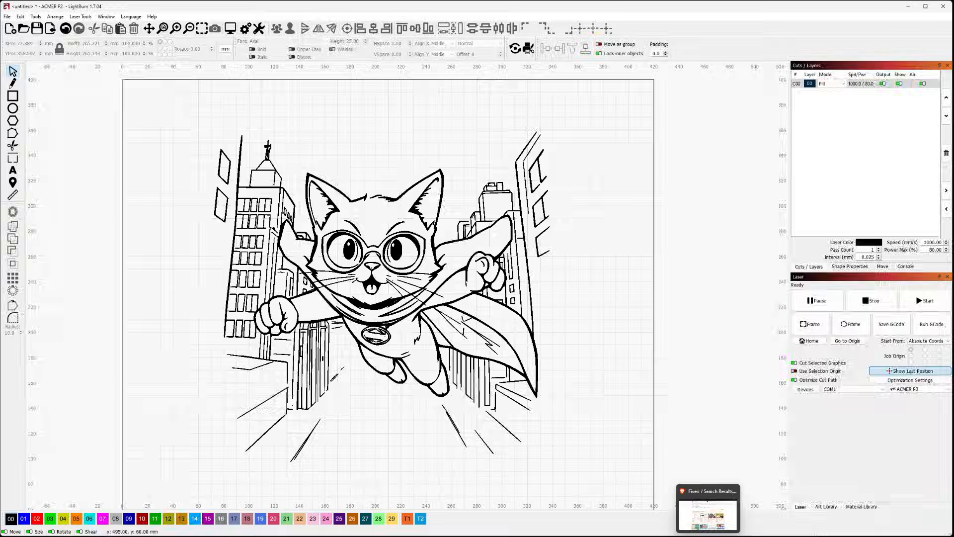
click(707, 510)
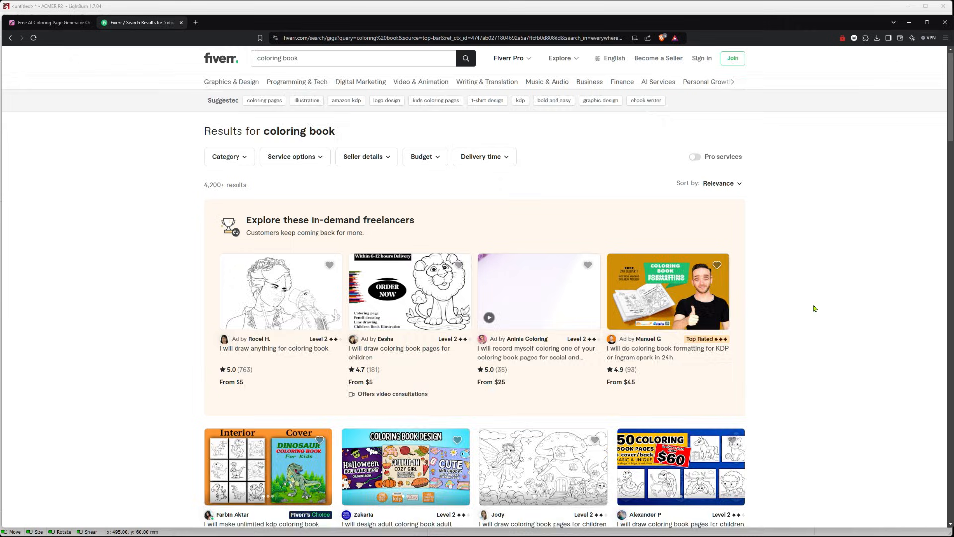
scroll(down, 3)
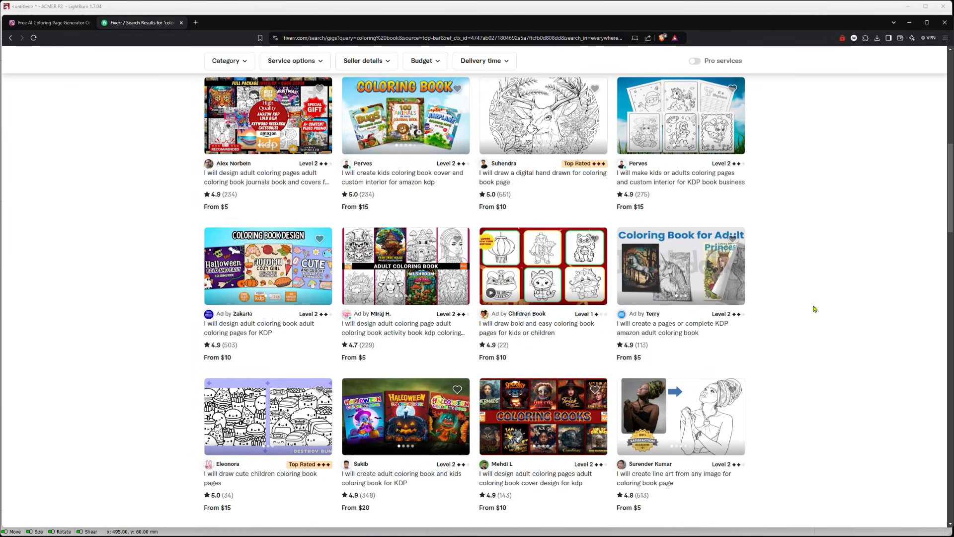
scroll(down, 3)
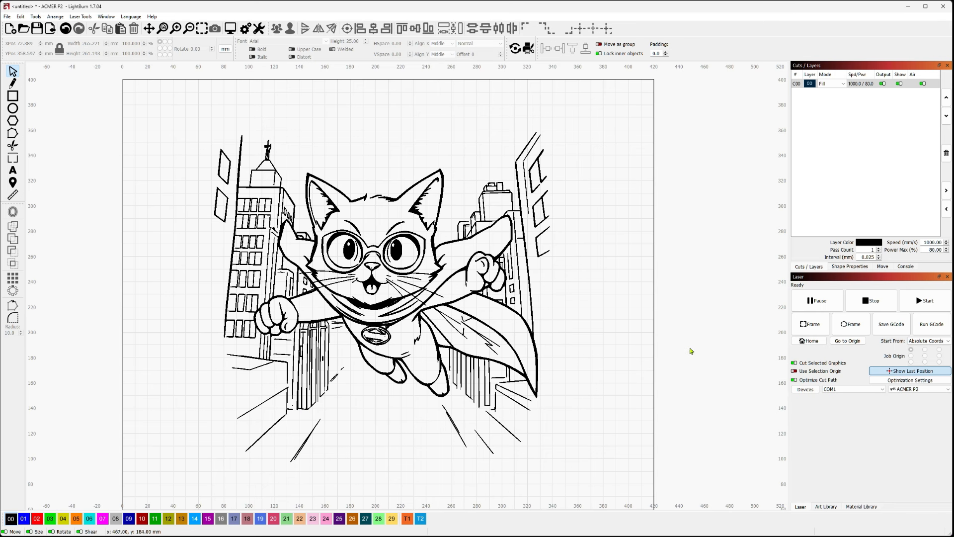
mouse_move(667, 346)
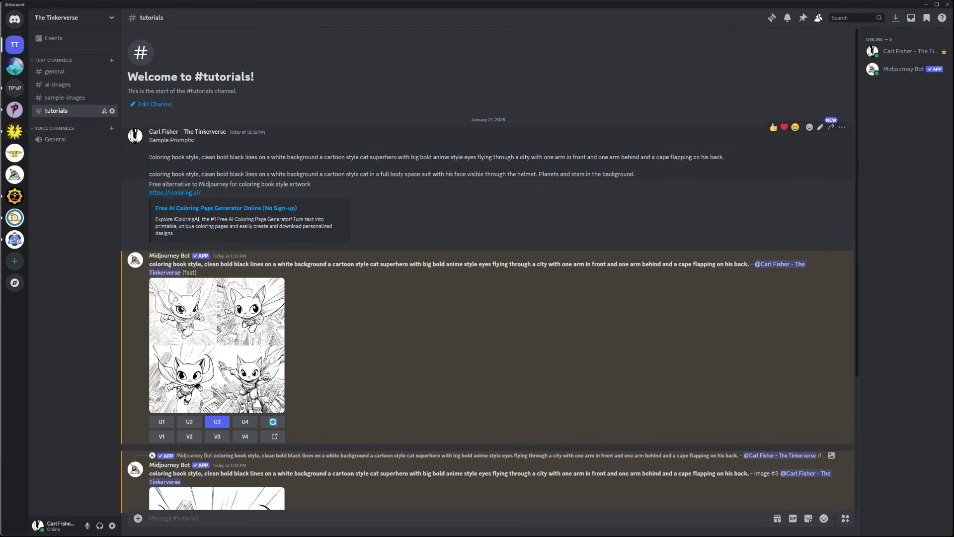
drag(149, 156, 256, 156)
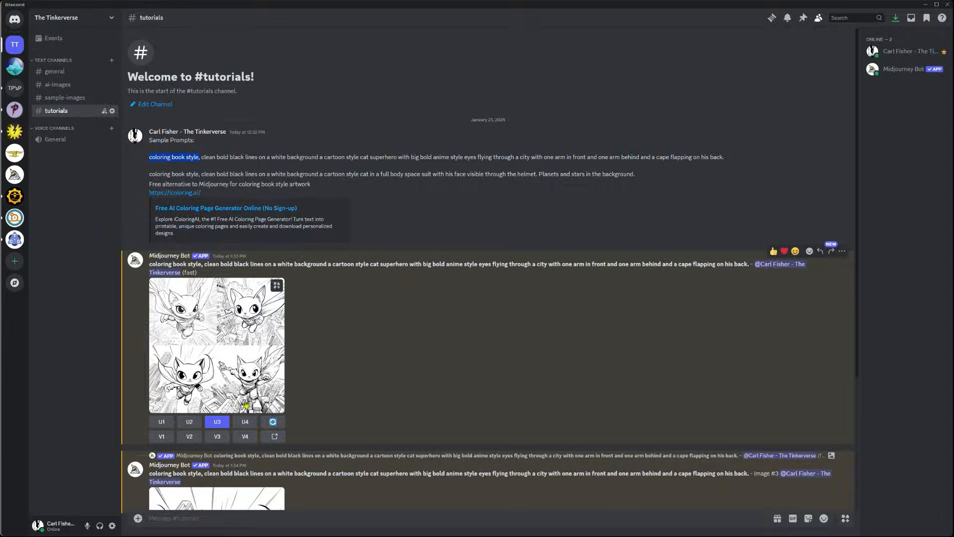
click(217, 345)
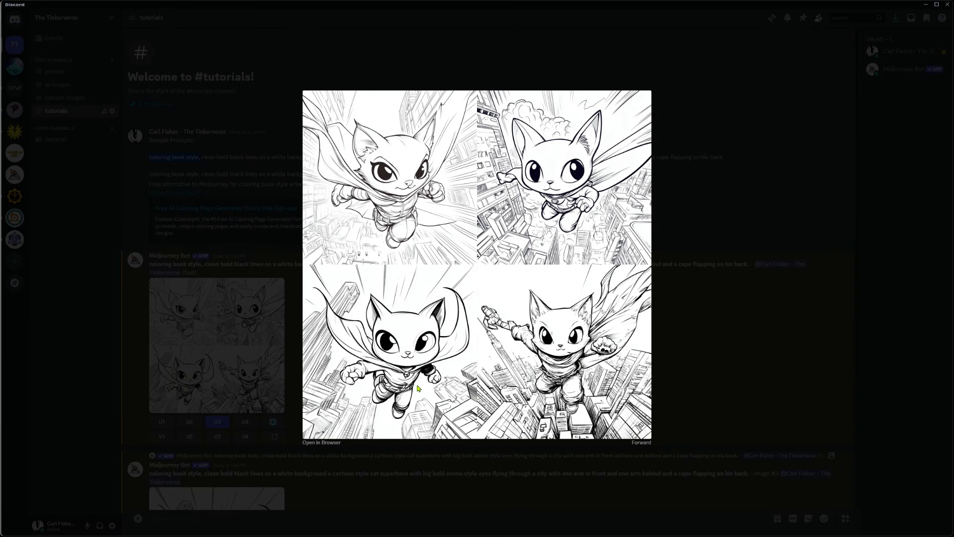
mouse_move(475, 369)
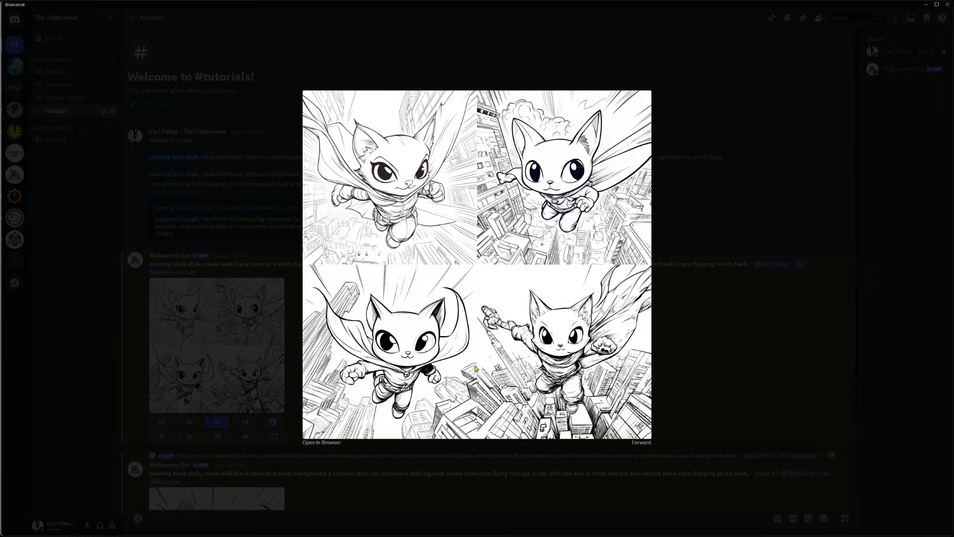
mouse_move(441, 338)
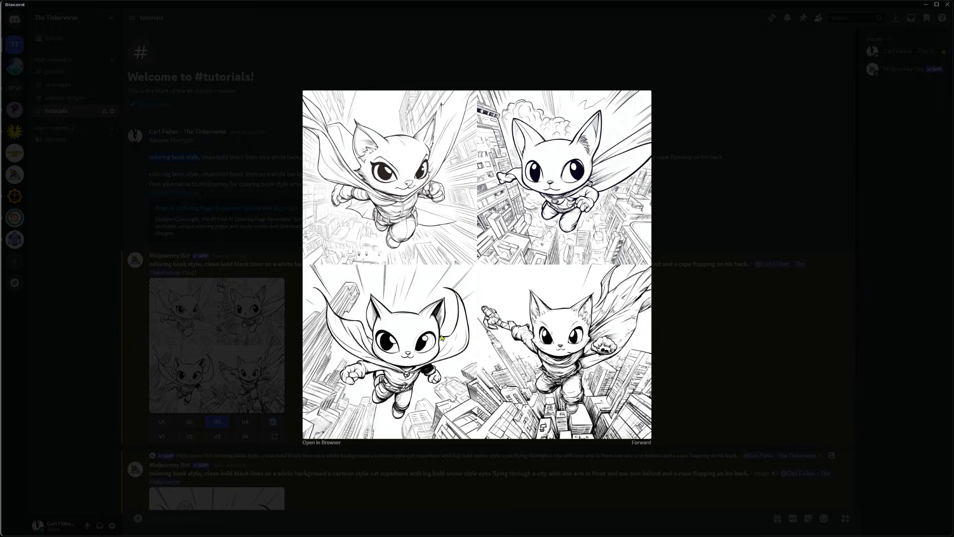
mouse_move(434, 304)
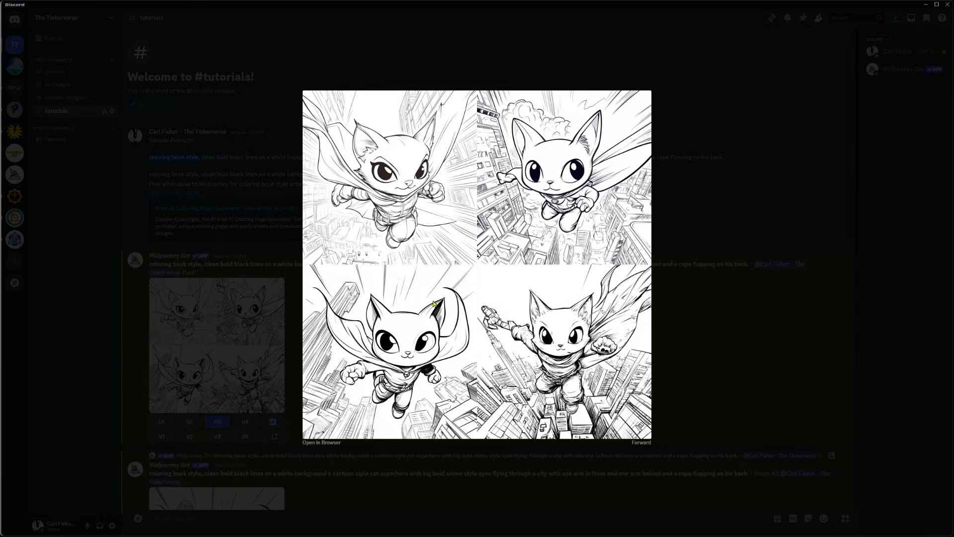
mouse_move(430, 364)
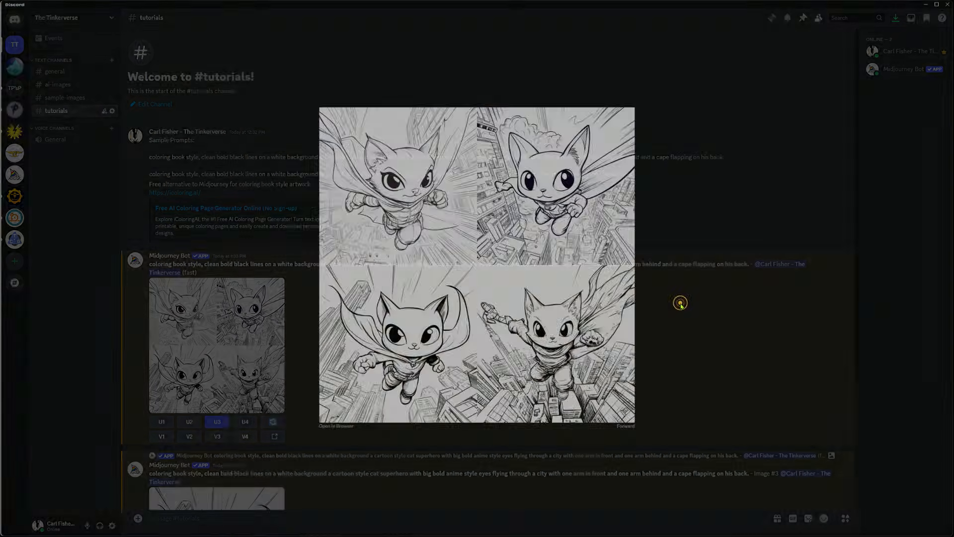
click(679, 302)
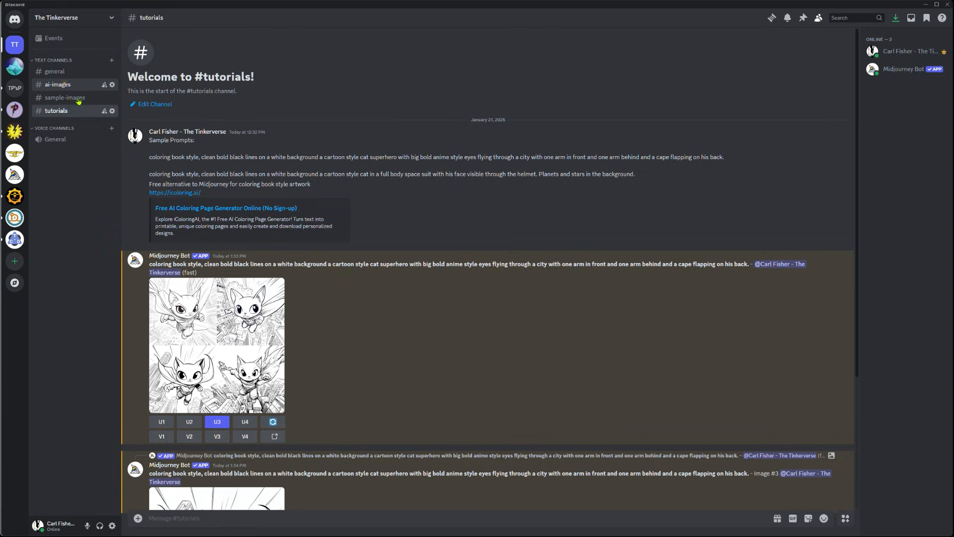
Step: Browse the ai-images channel, then return to the tutorials channel at its latest messages
click(57, 83)
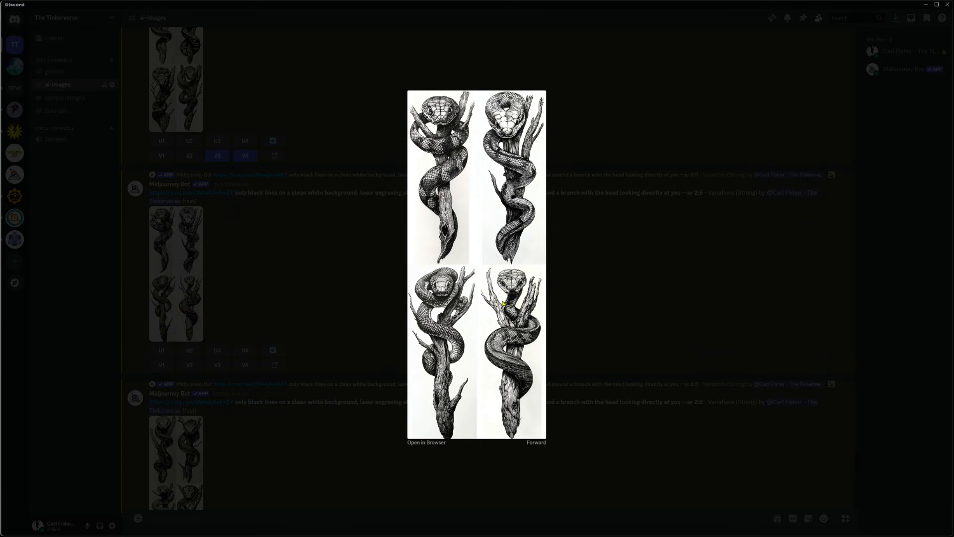
mouse_move(527, 371)
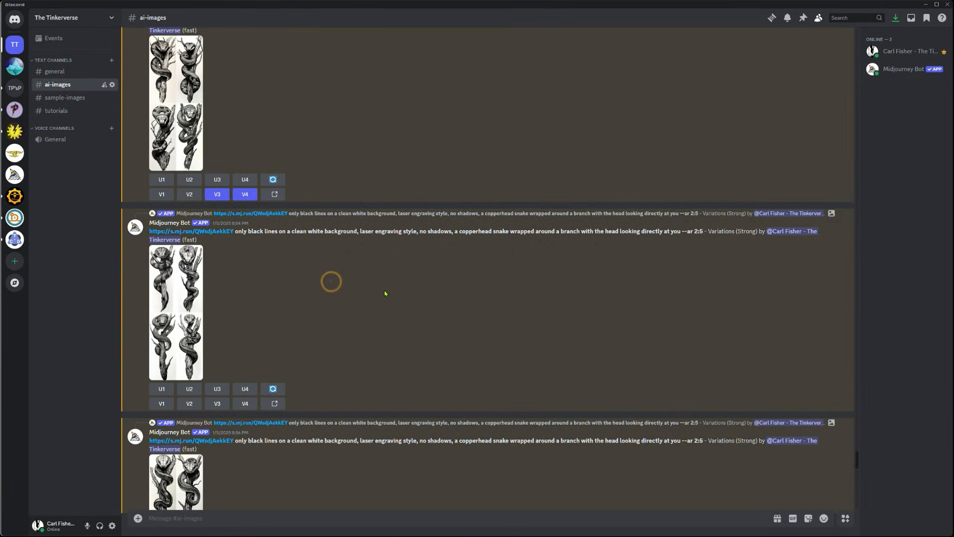
scroll(down, 3)
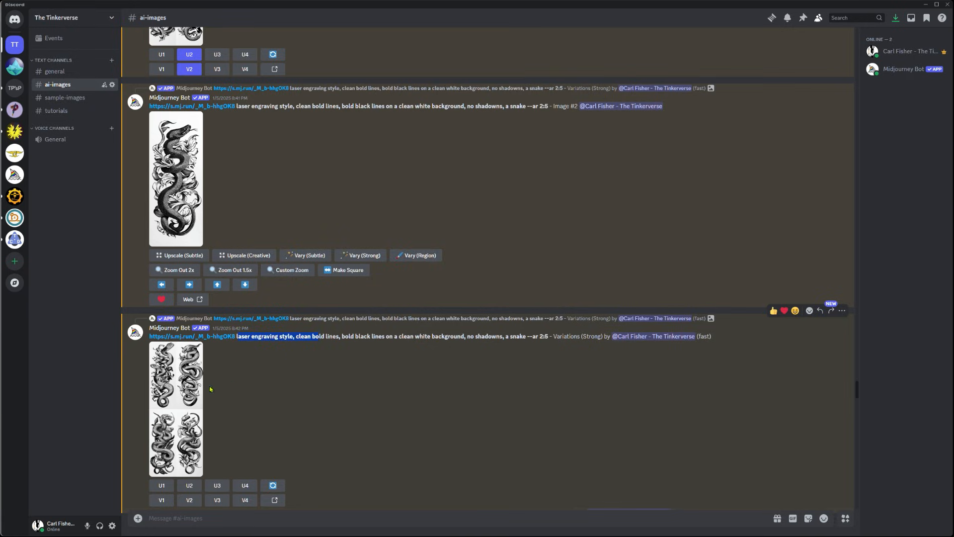
click(175, 407)
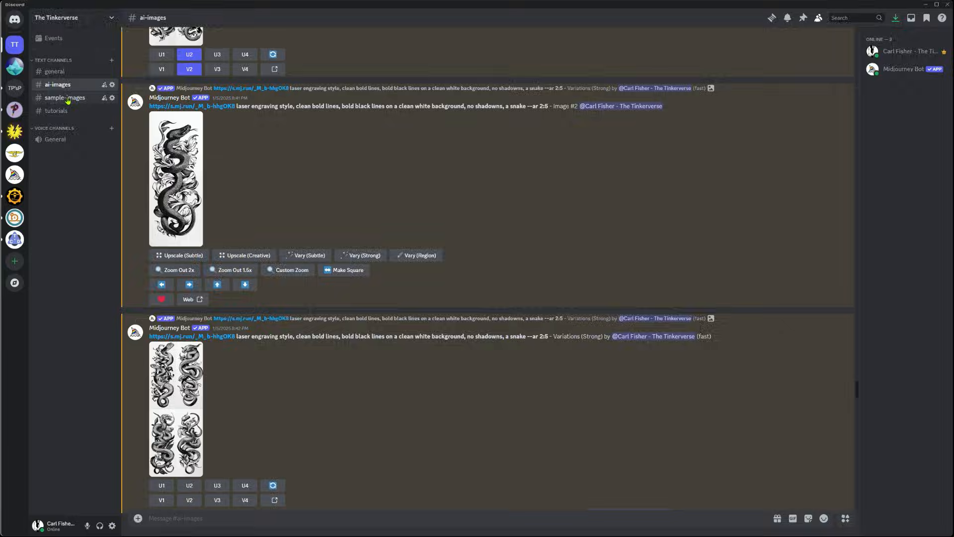
click(56, 110)
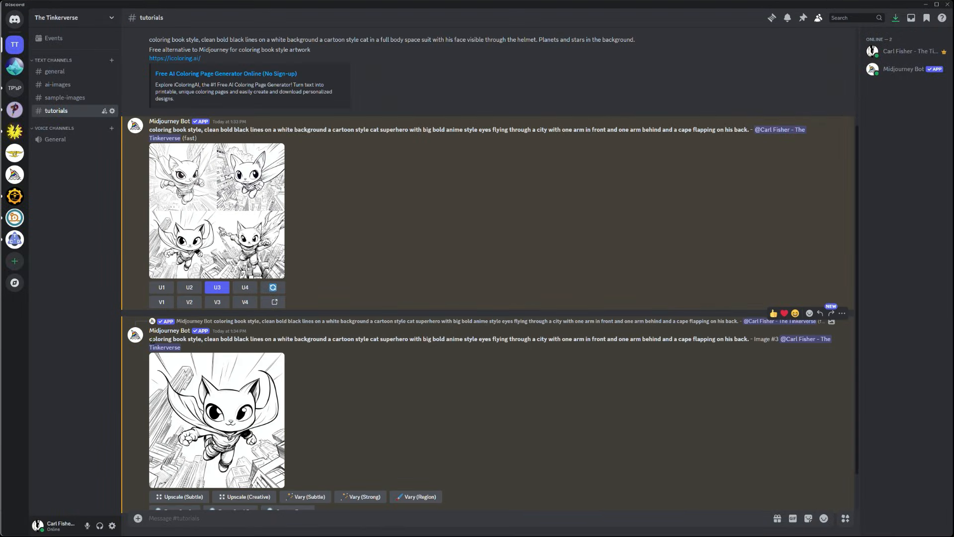
scroll(down, 3)
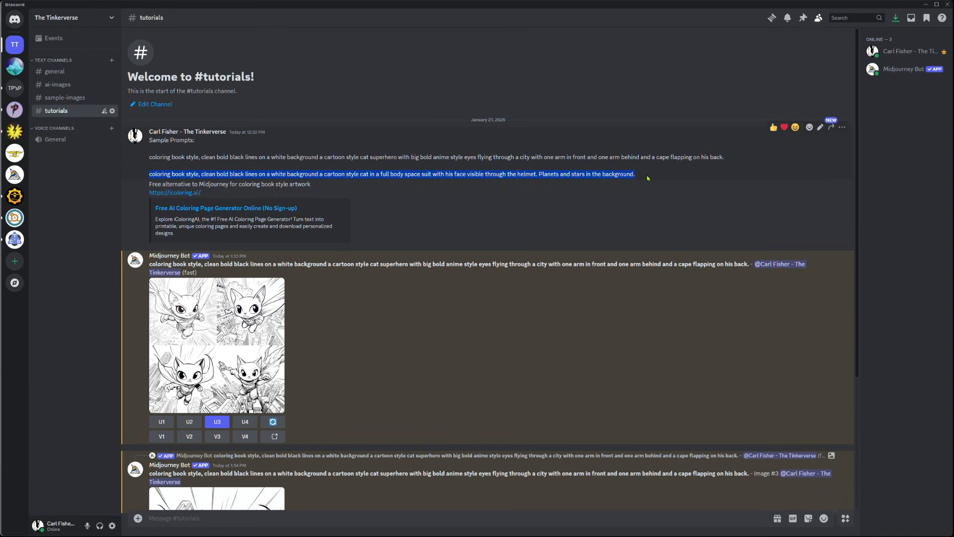
scroll(down, 3)
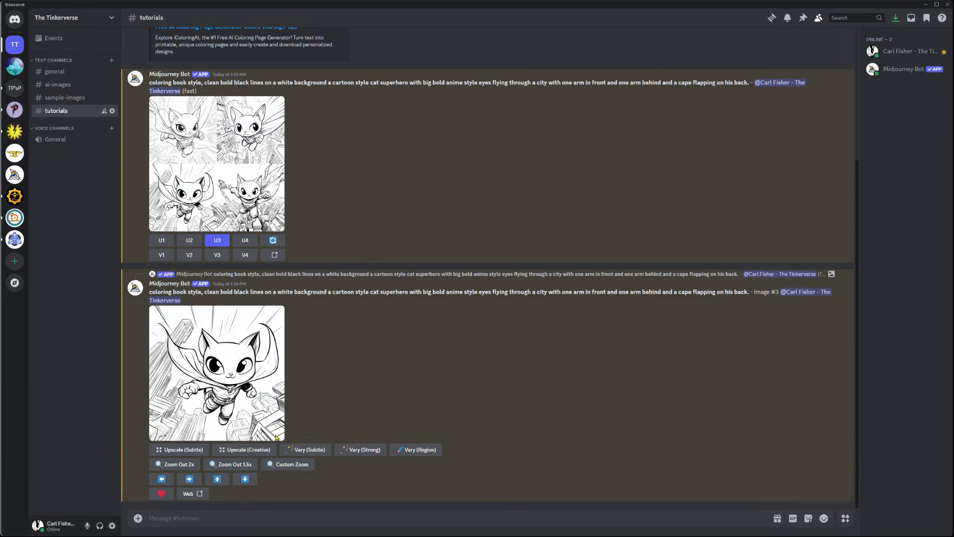
Step: Submit a Midjourney /imagine prompt: coloring book style, bold black lines, cartoon cat in a space suit
text(/imagine prompt)
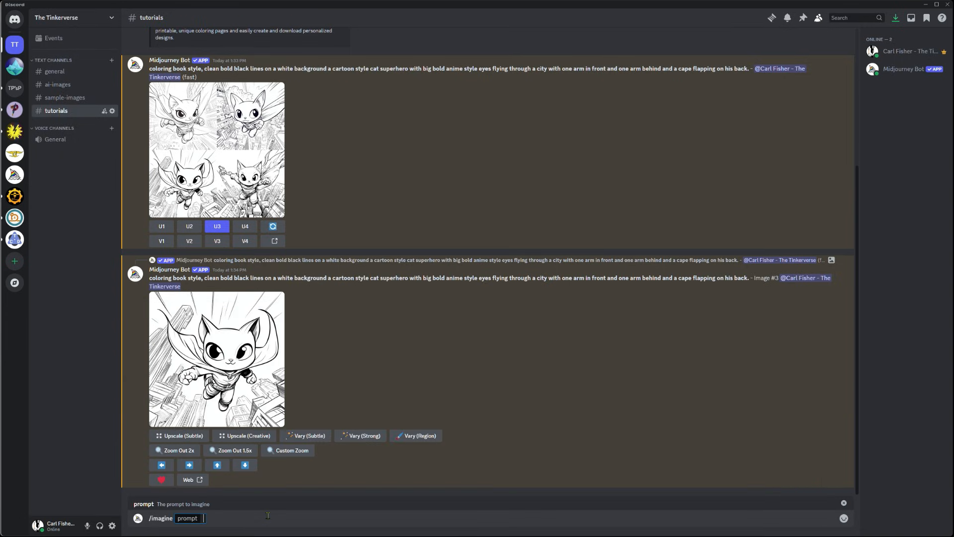
text(coloring book style, clean bold black lines on a white background a cartoon style cat in a full body space suit with his face visible through the helmet. Planets and stars in the background.)
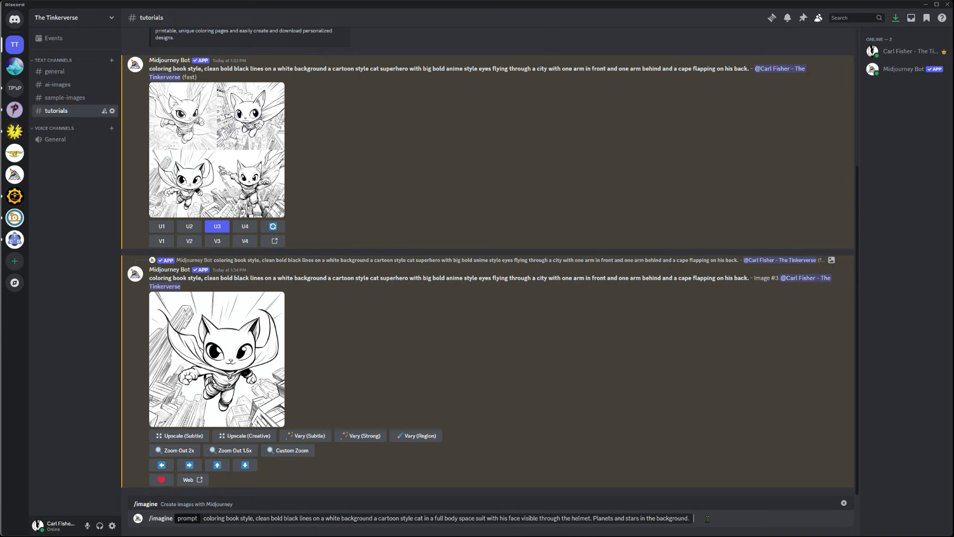
key(enter)
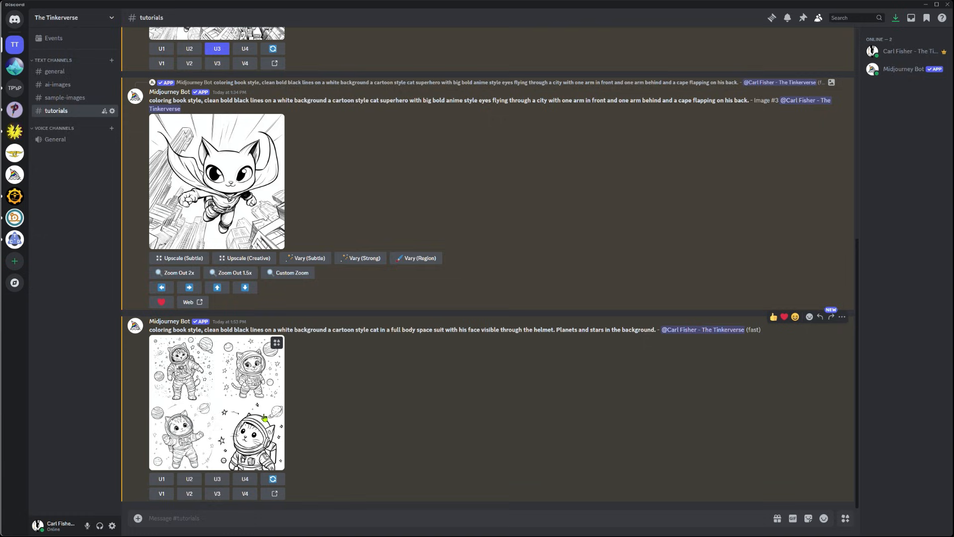
Step: Upscale the second astronaut cat image (U2), view it full size and copy the picture
click(189, 479)
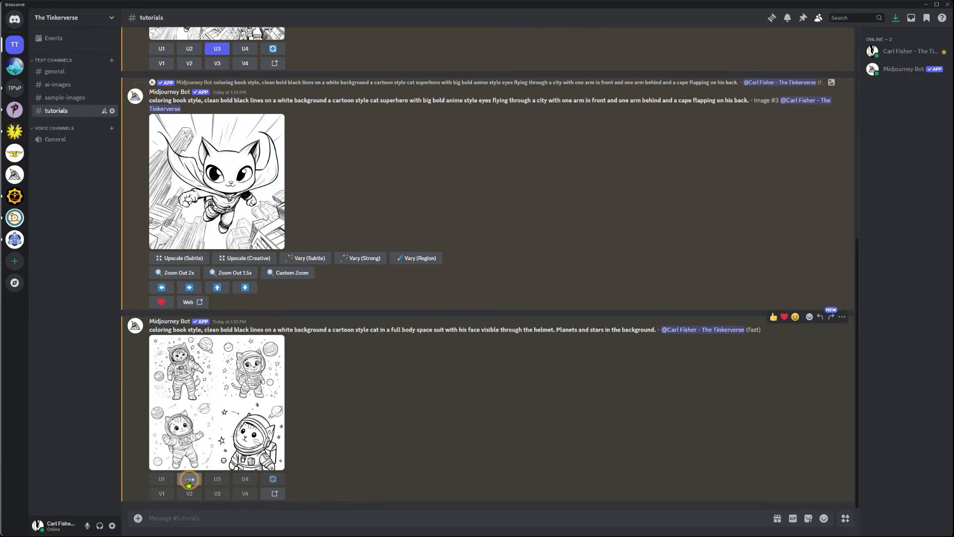
click(189, 478)
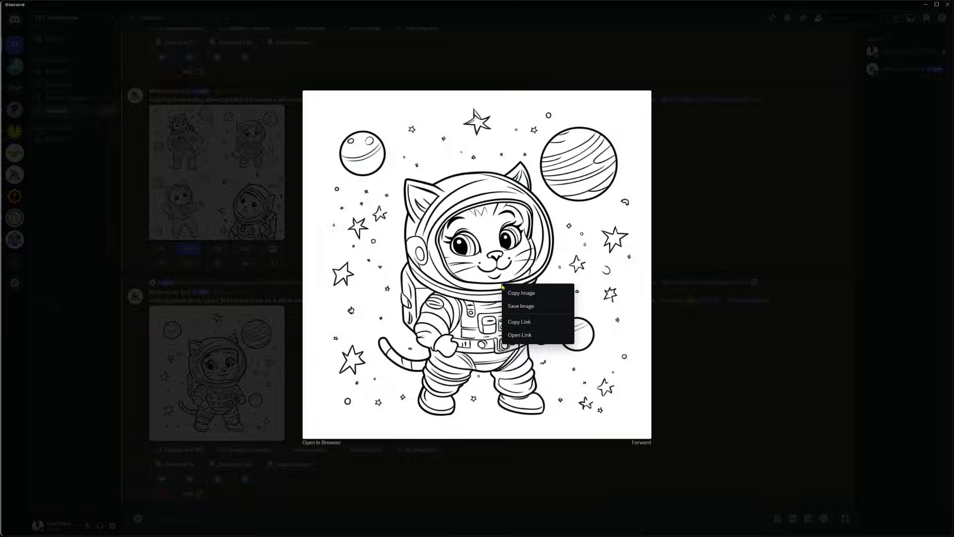
click(719, 534)
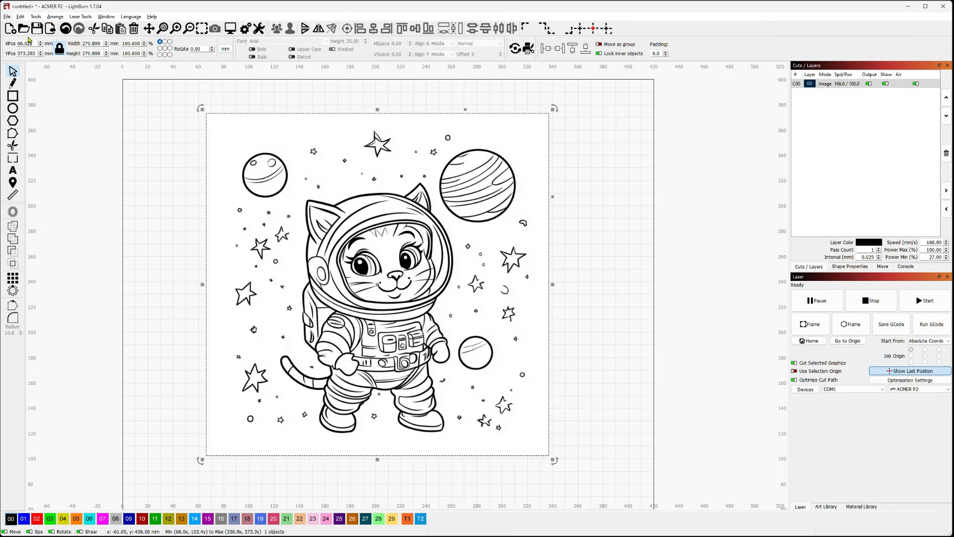
Step: Start Trace Image on the pasted cat with Fade Image on and the threshold settled at 155
click(36, 17)
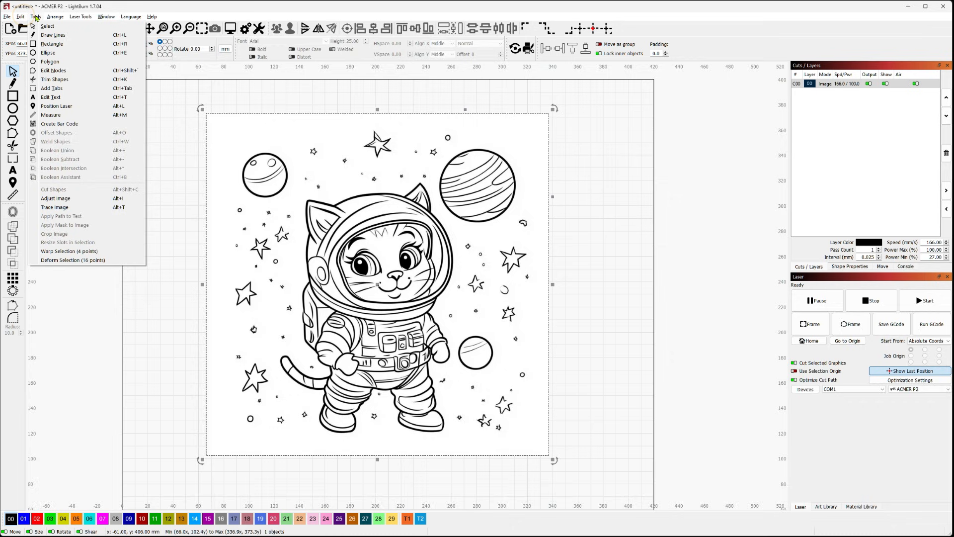
click(55, 206)
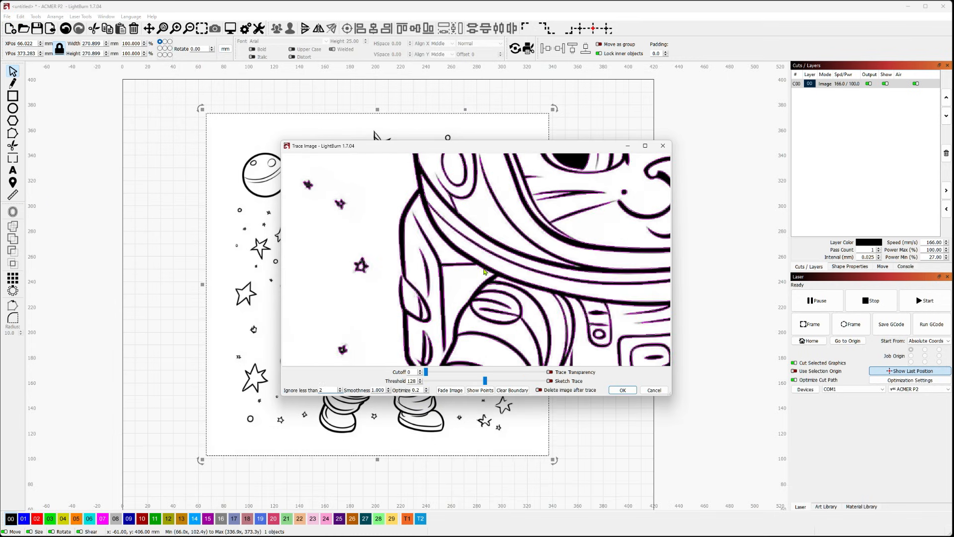
click(450, 389)
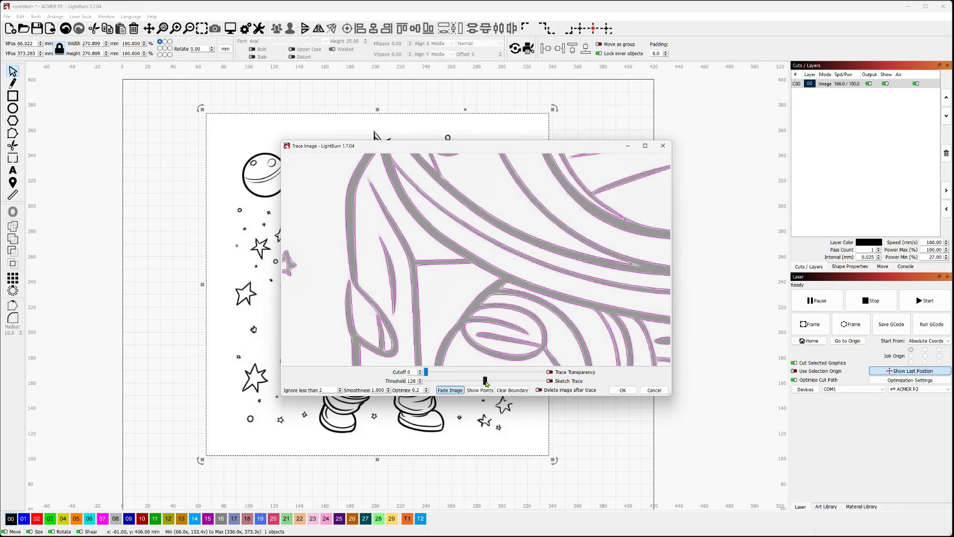
drag(485, 380, 491, 383)
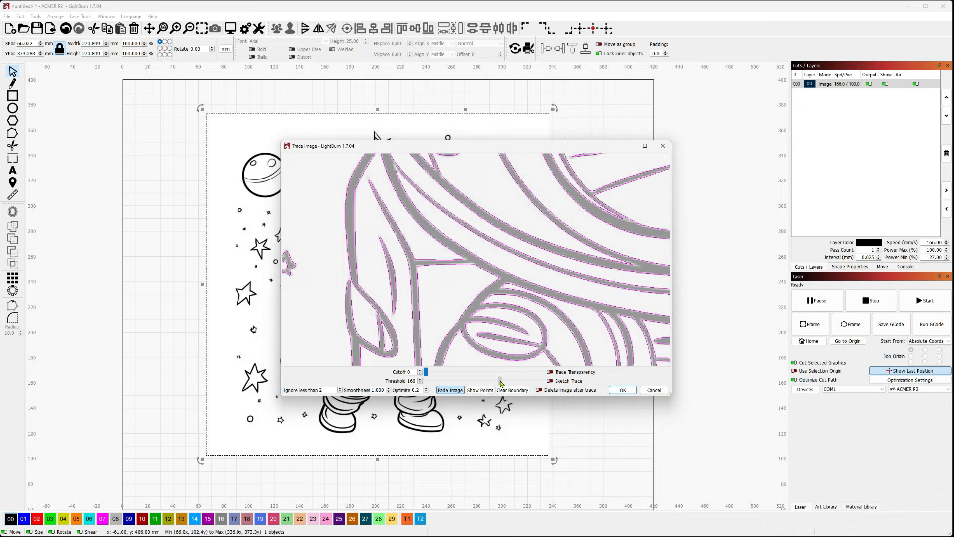
drag(512, 380, 498, 380)
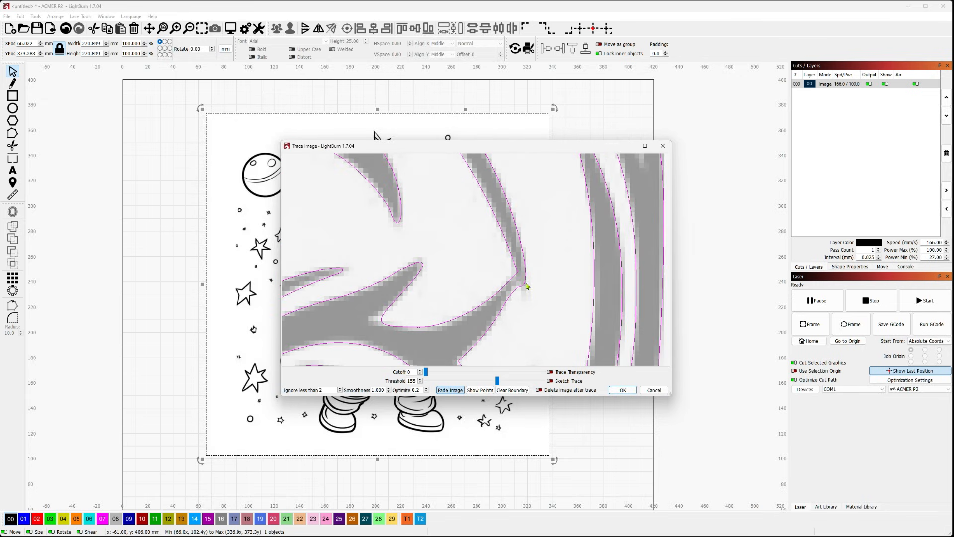
click(449, 390)
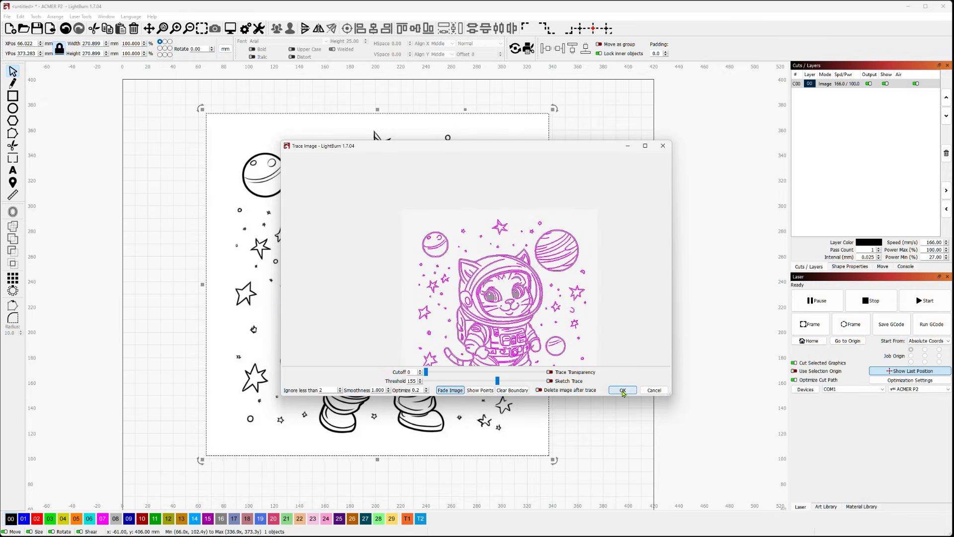
Step: Accept the trace and move the new vector outline to sit beside the original cat image
click(621, 389)
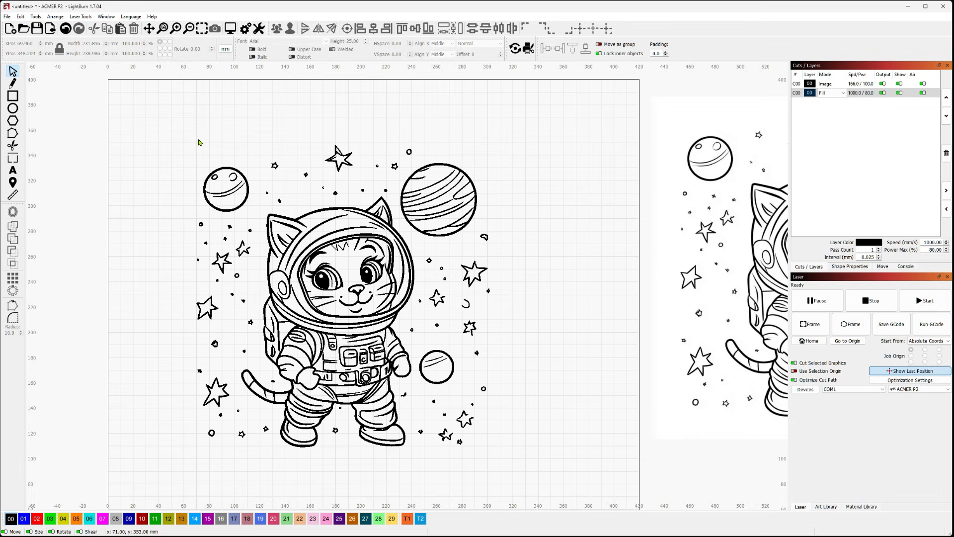
mouse_move(520, 473)
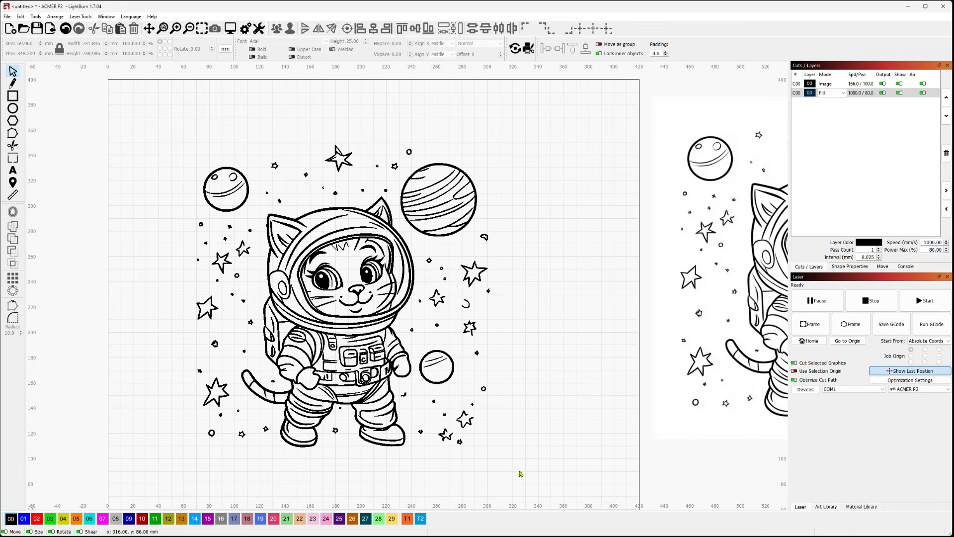
mouse_move(520, 315)
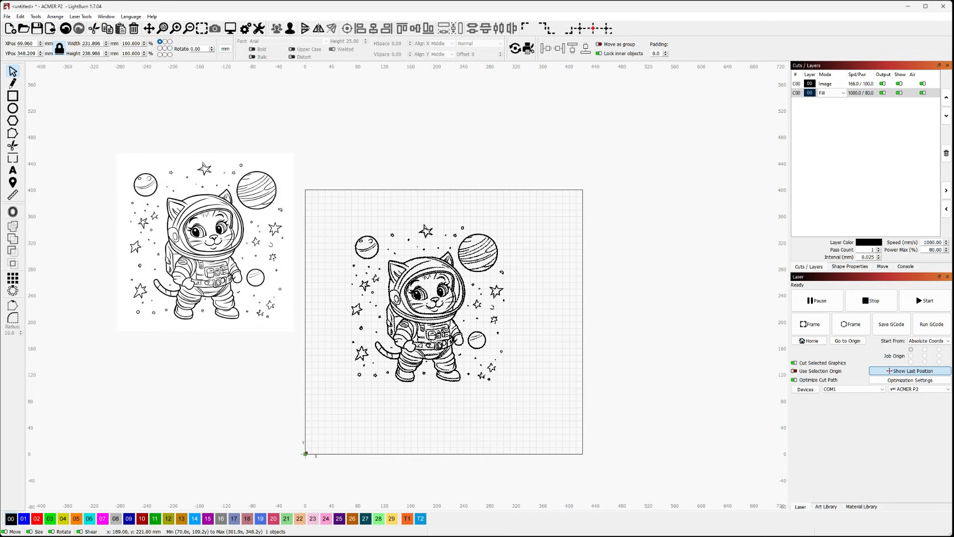
drag(425, 304, 192, 415)
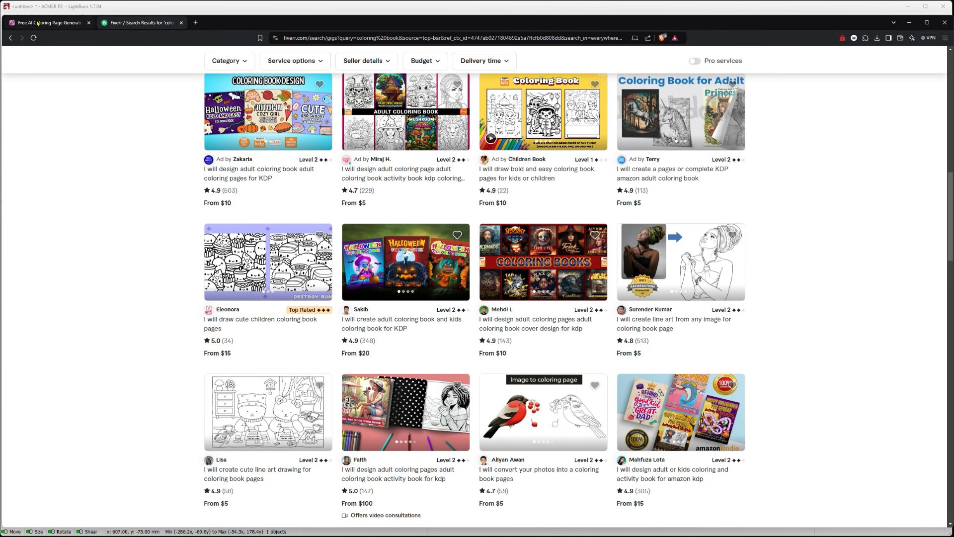
Step: Submit a new iColoring prompt: cat in a full body space suit, face visible, planets and stars
click(46, 23)
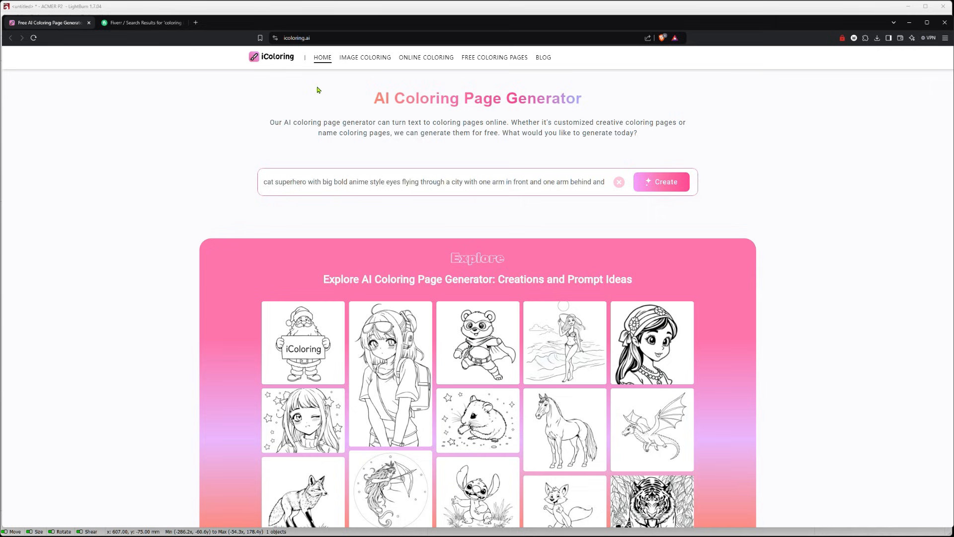
click(402, 182)
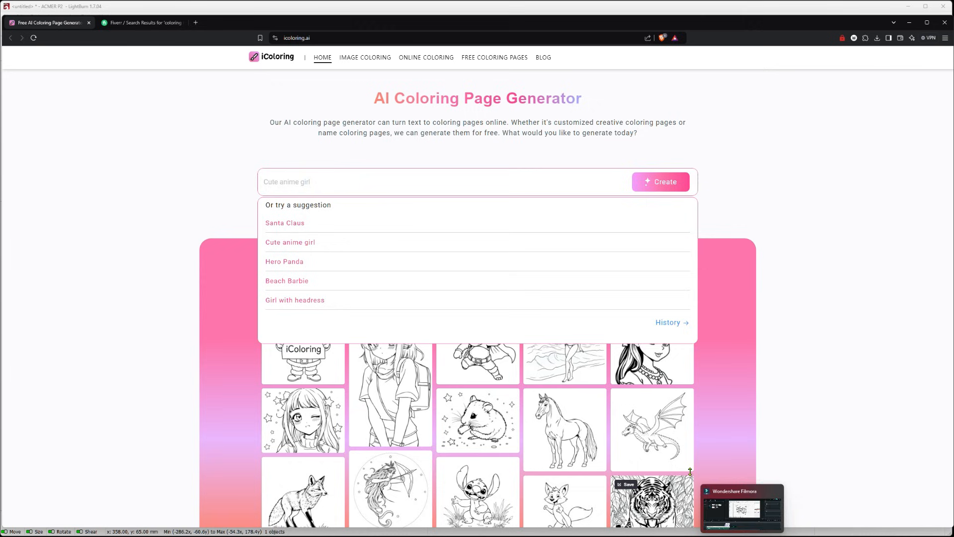
click(383, 181)
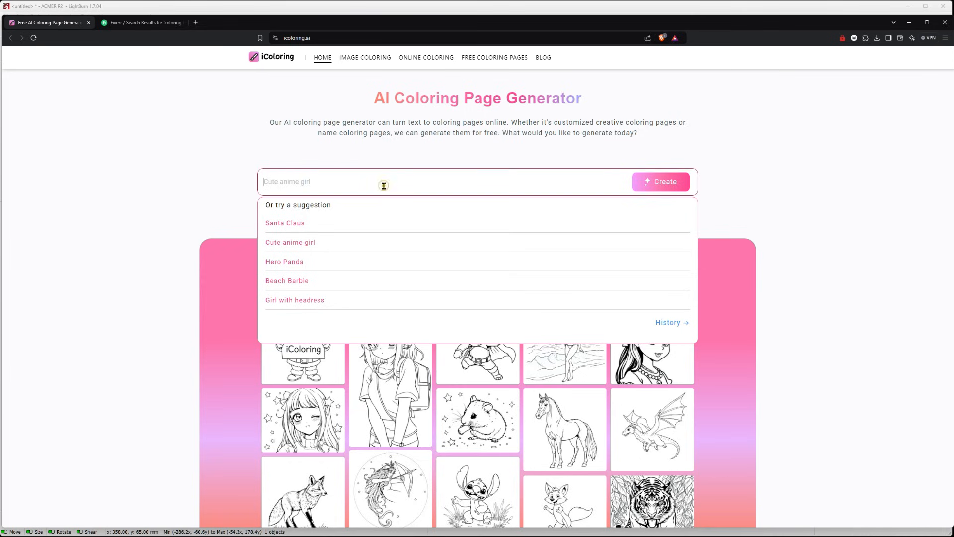
text(cat in a full body space suit with his face visible through the helmet. Planets and stars in the background.)
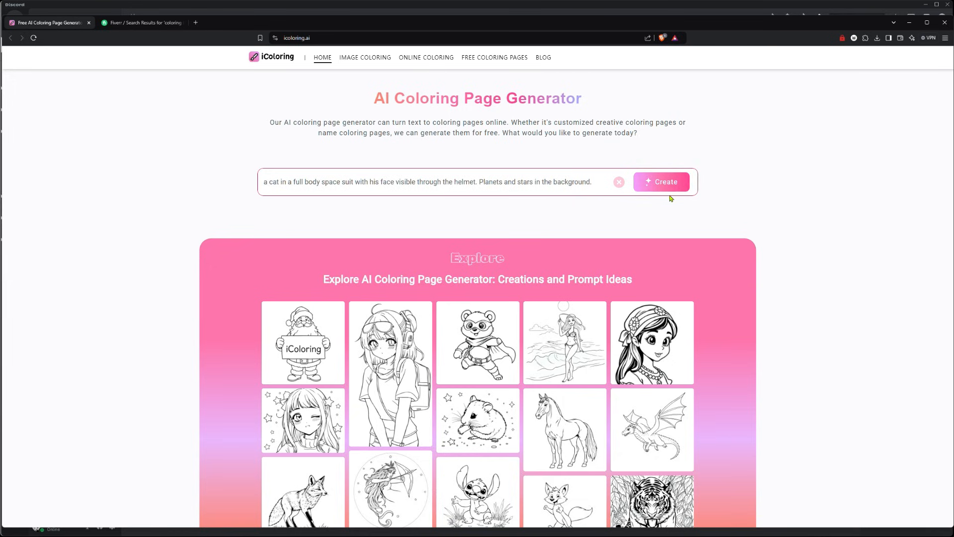
click(660, 181)
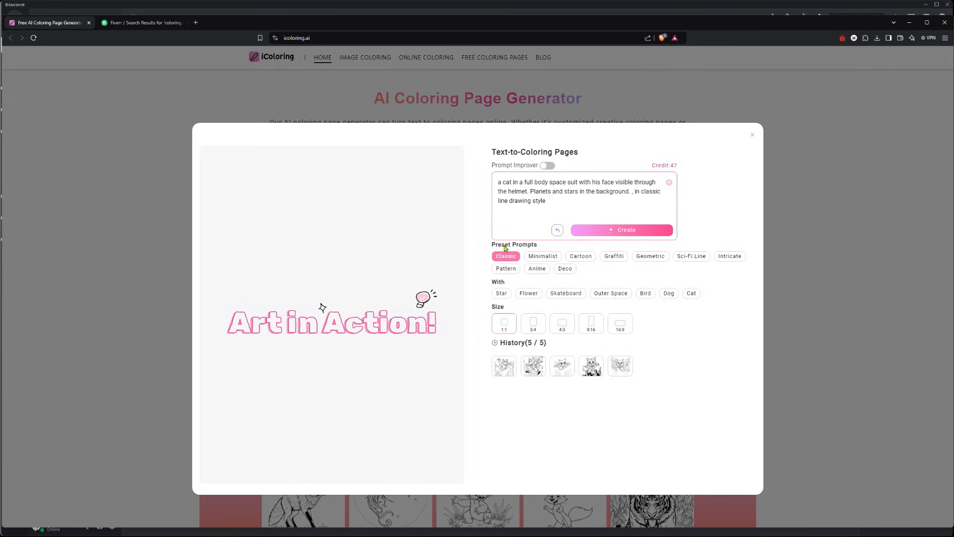
mouse_move(587, 261)
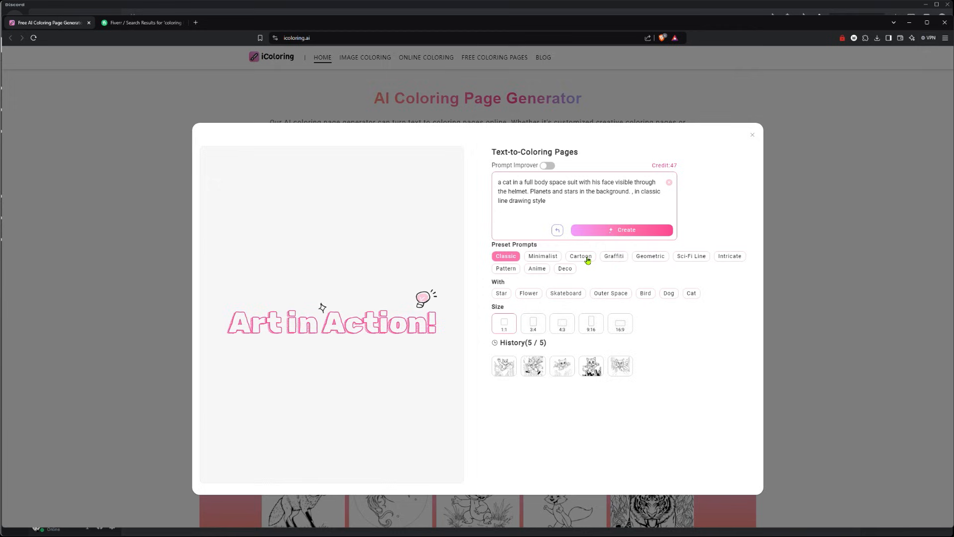
mouse_move(506, 271)
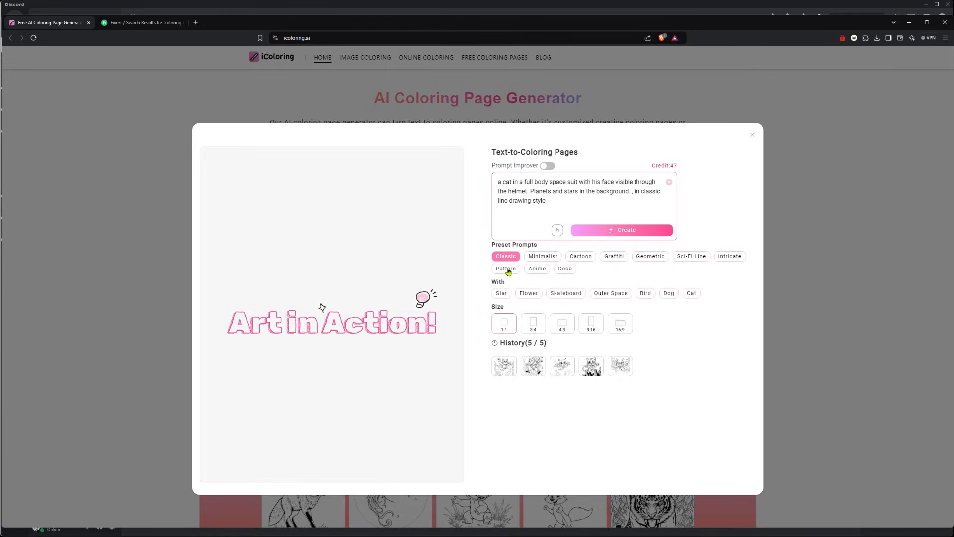
mouse_move(695, 260)
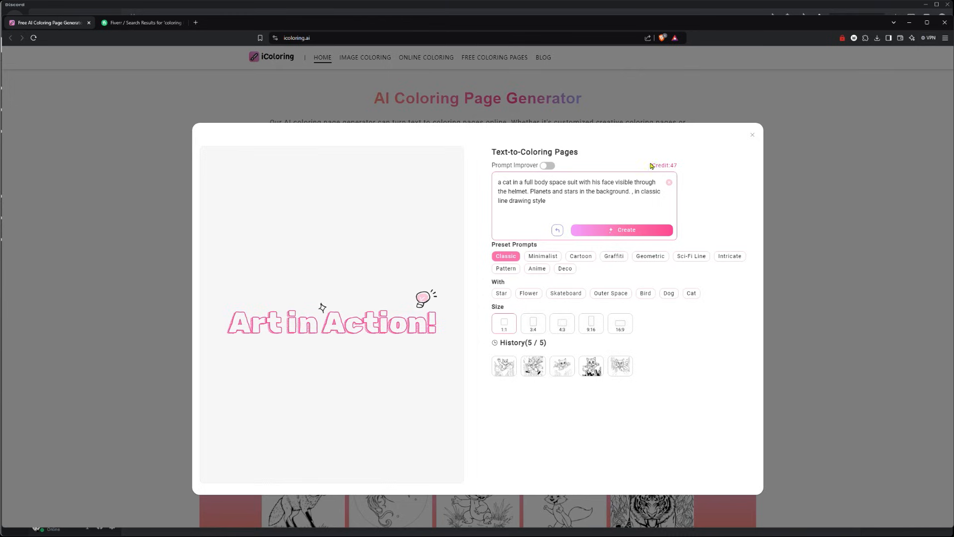
mouse_move(660, 169)
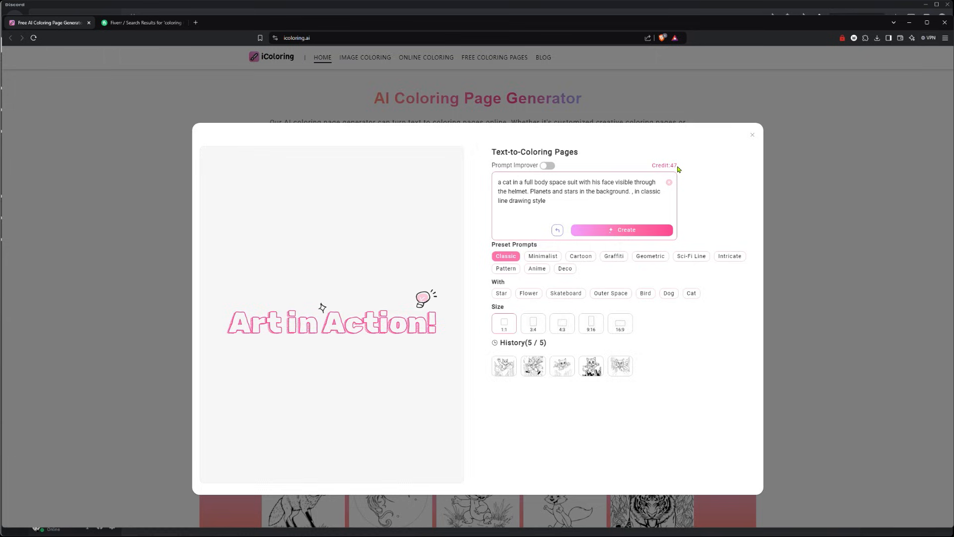
mouse_move(633, 137)
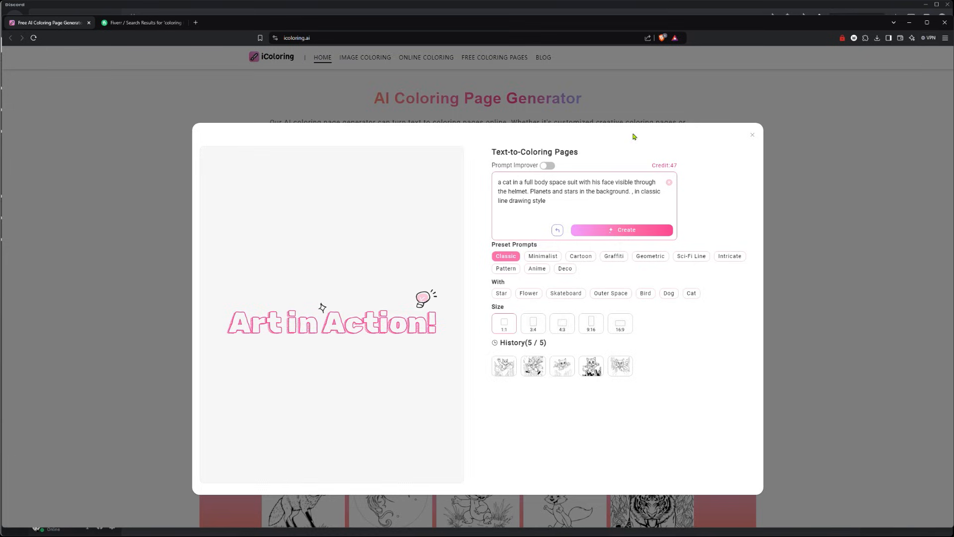
mouse_move(576, 256)
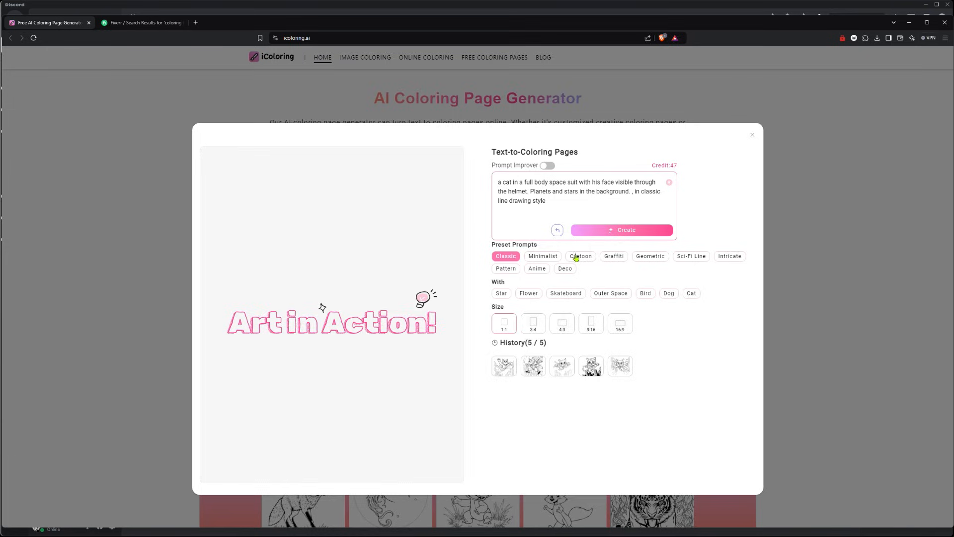
Step: Generate the astronaut cat page with the Cartoon style preset
click(620, 230)
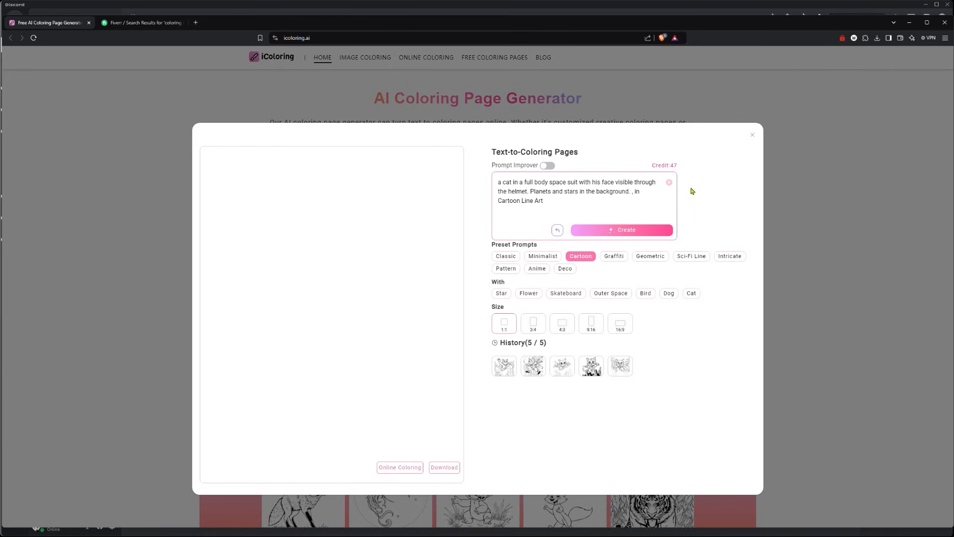
click(620, 229)
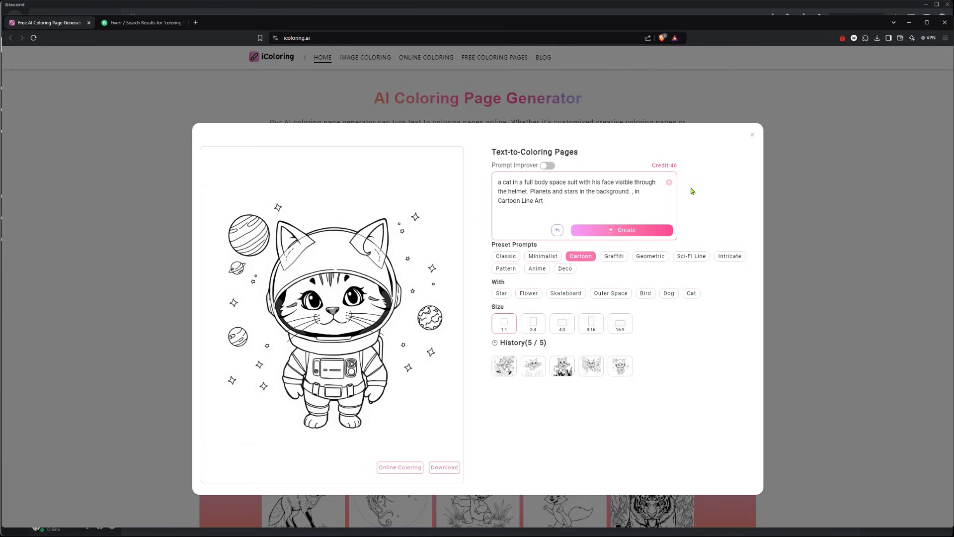
mouse_move(694, 204)
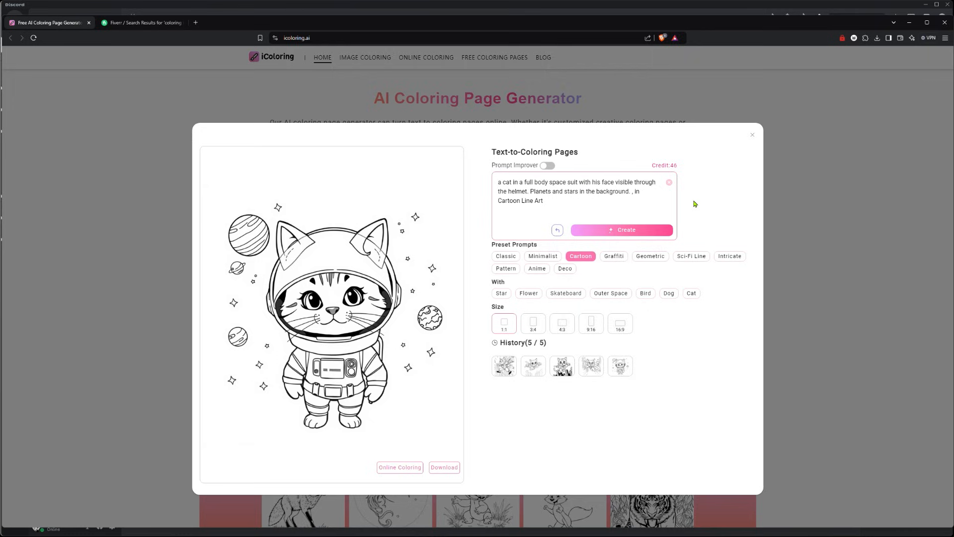
mouse_move(695, 211)
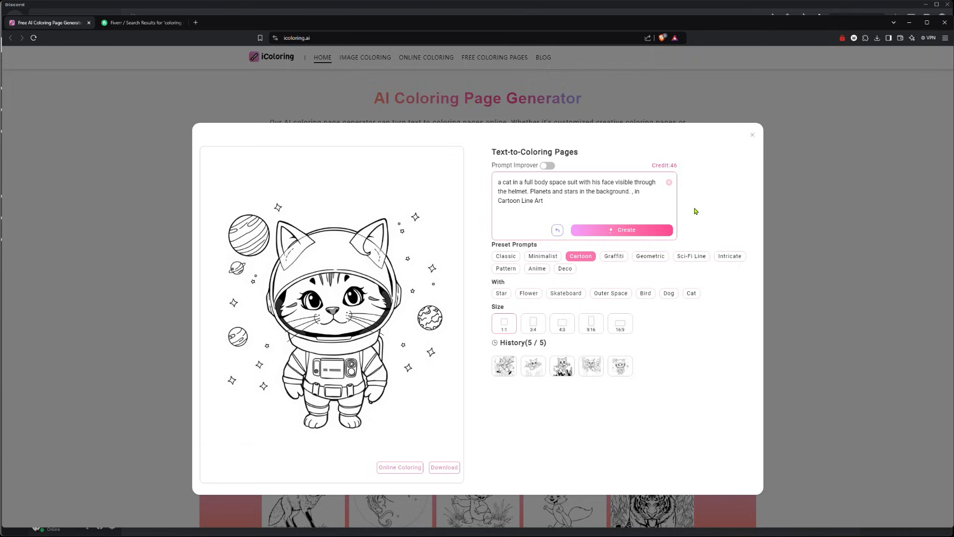
mouse_move(299, 355)
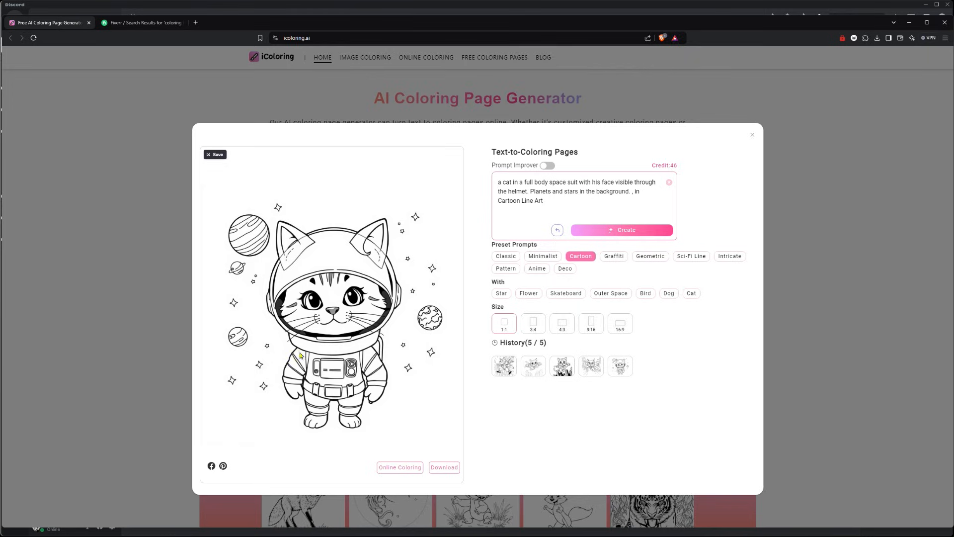
mouse_move(329, 321)
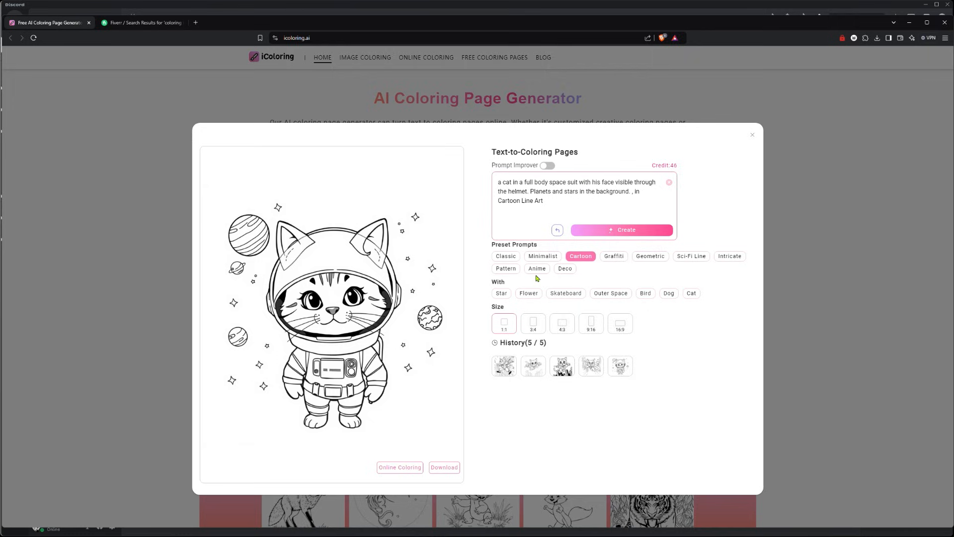
Step: Generate Anime and Sci-Fi Line versions of the astronaut cat, then reopen the cartoon version from History
click(536, 268)
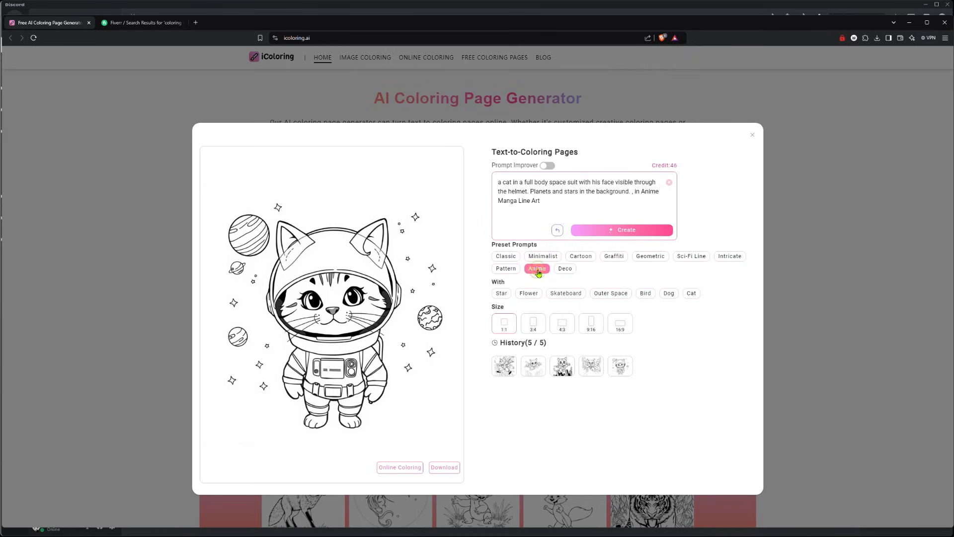
click(621, 230)
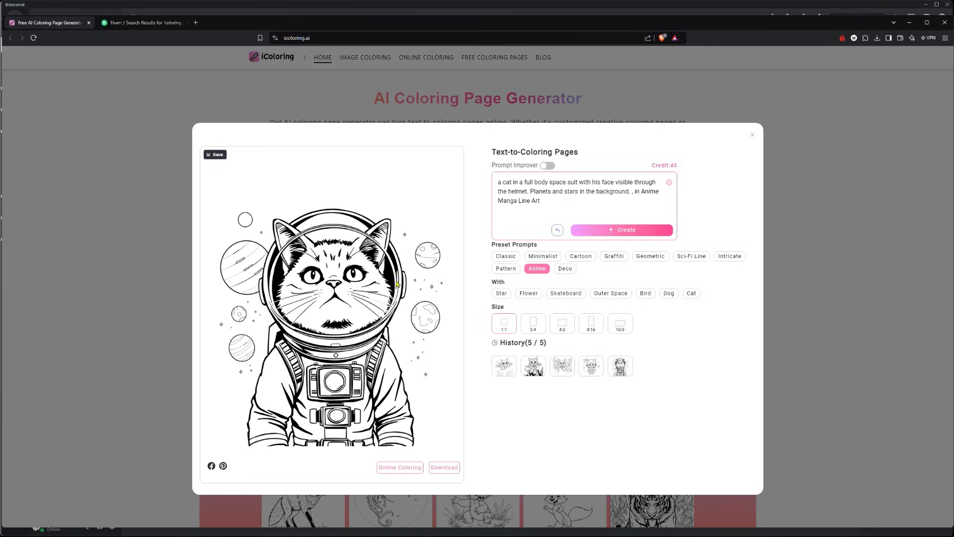
mouse_move(266, 293)
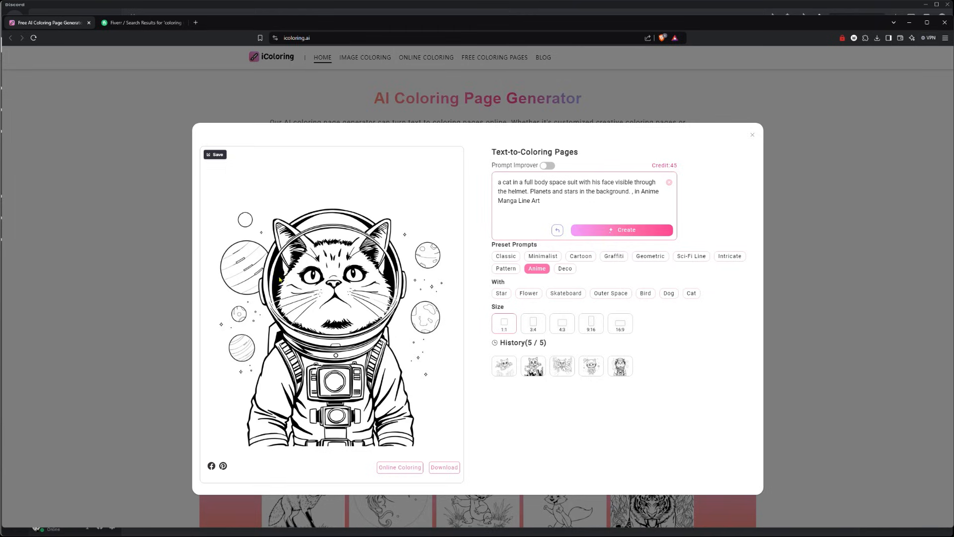
mouse_move(579, 280)
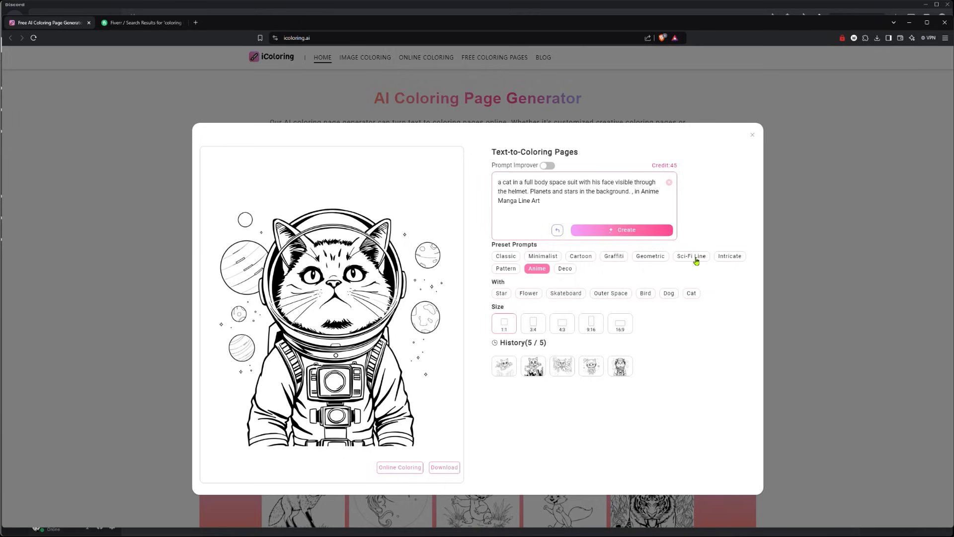
click(691, 255)
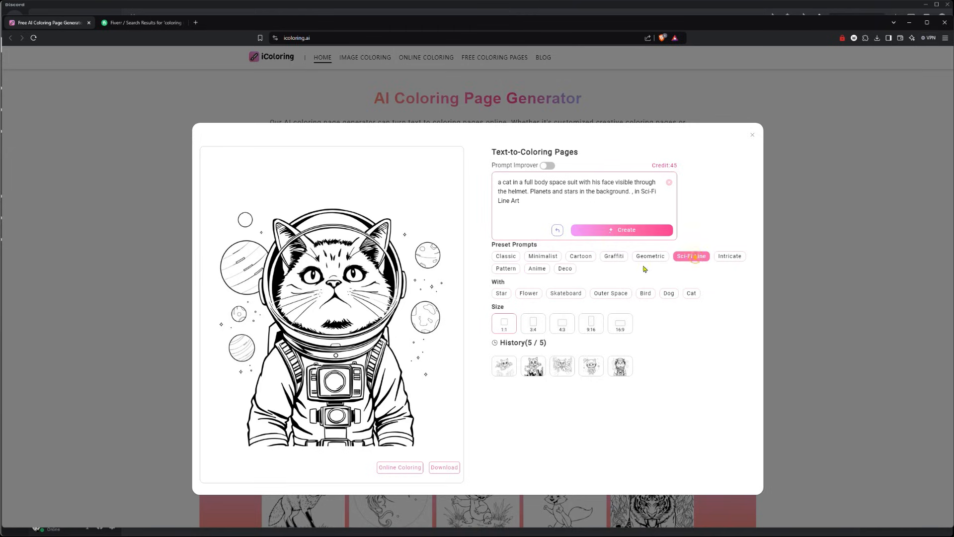
click(621, 230)
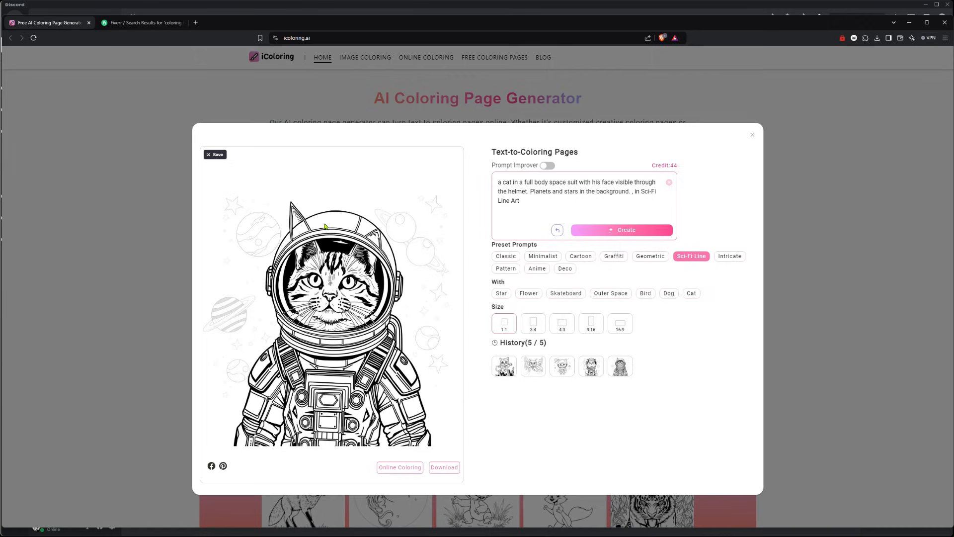
mouse_move(338, 410)
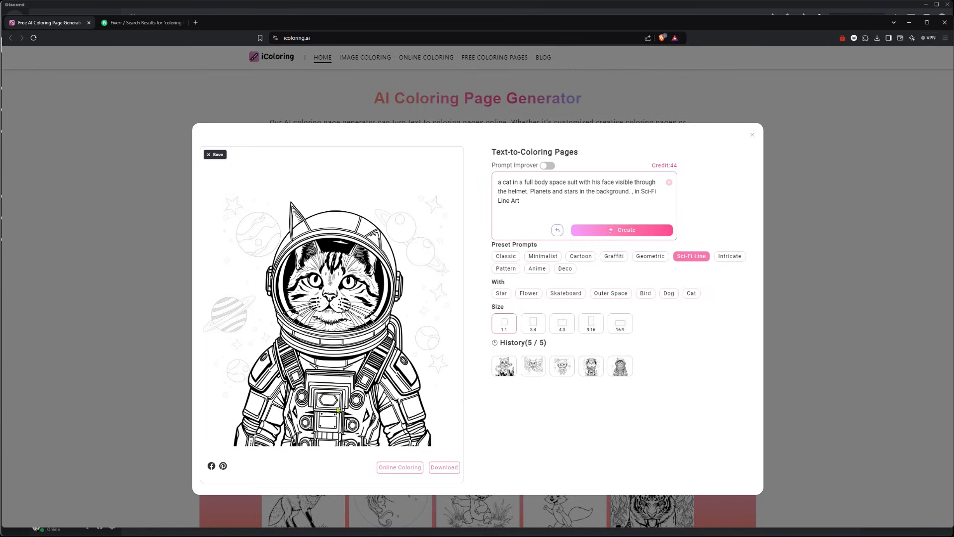
click(580, 256)
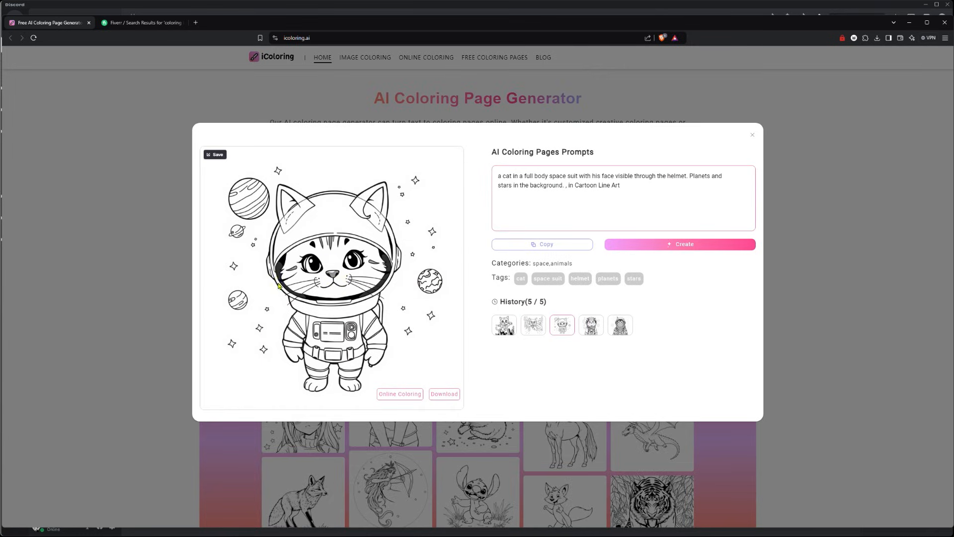
mouse_move(370, 313)
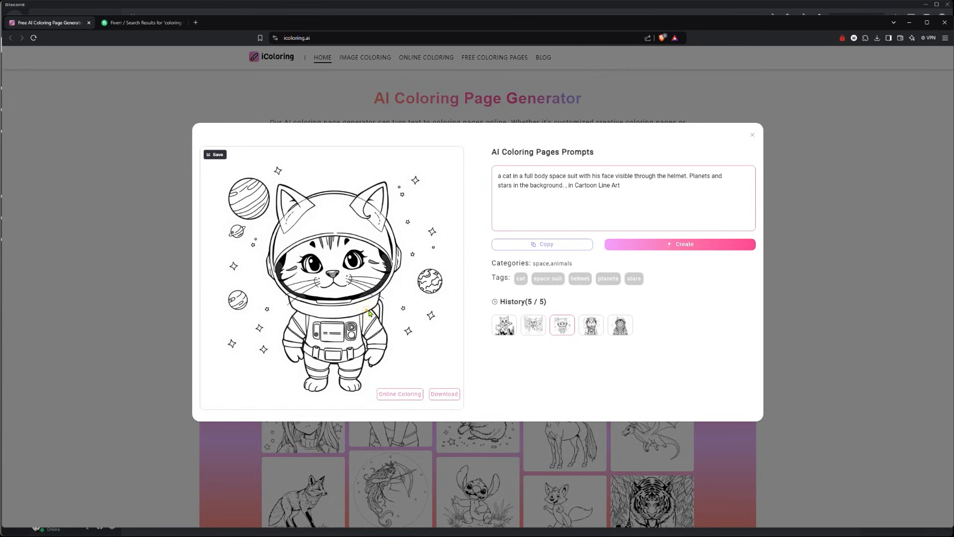
Step: Switch to Discord's tutorials channel showing the Midjourney astronaut cat results
click(753, 135)
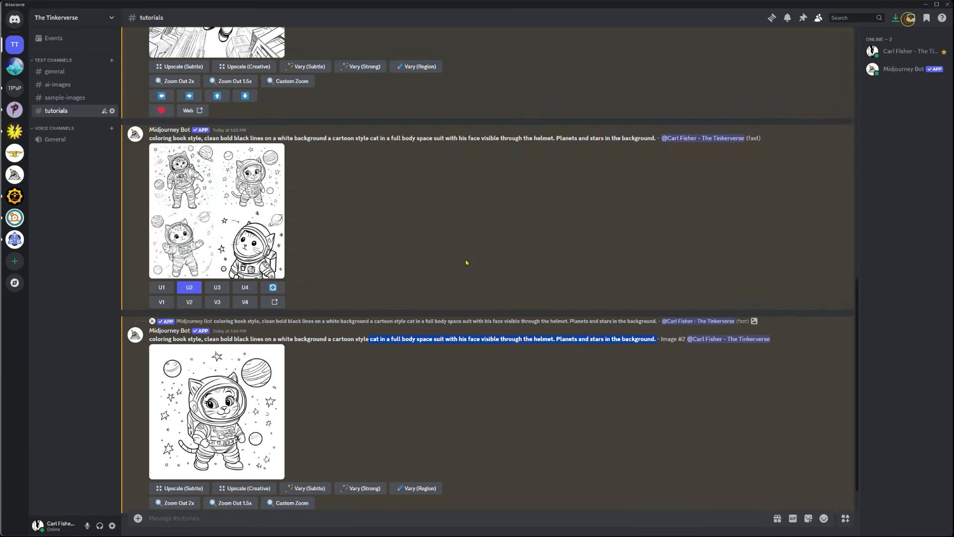
mouse_move(816, 478)
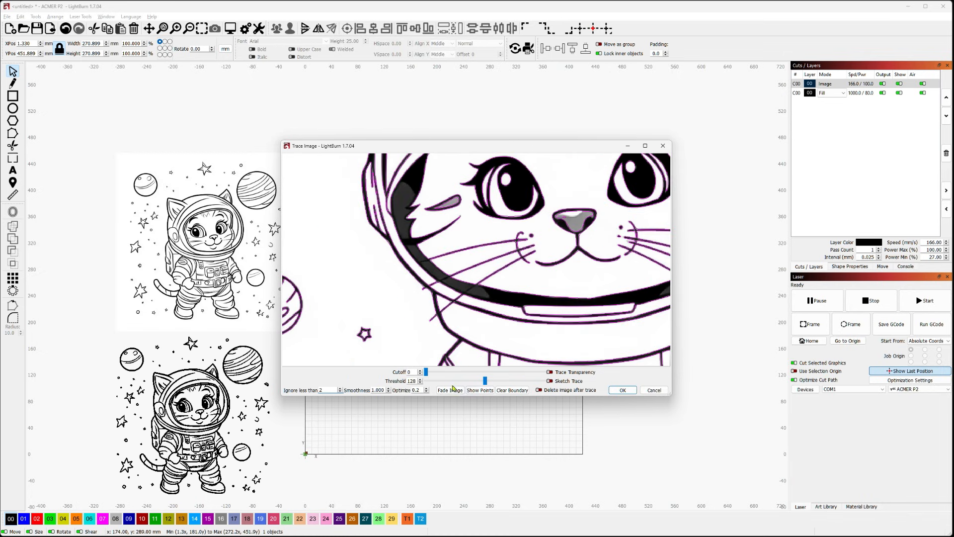
Step: Trace the cartoon cat with Fade Image on, tuning the threshold for clean lines, and accept it
click(449, 389)
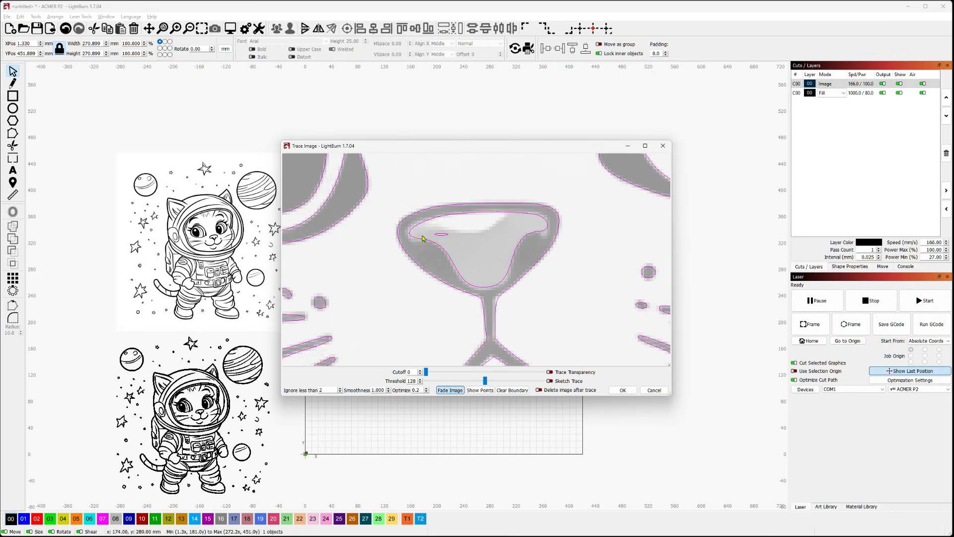
mouse_move(473, 341)
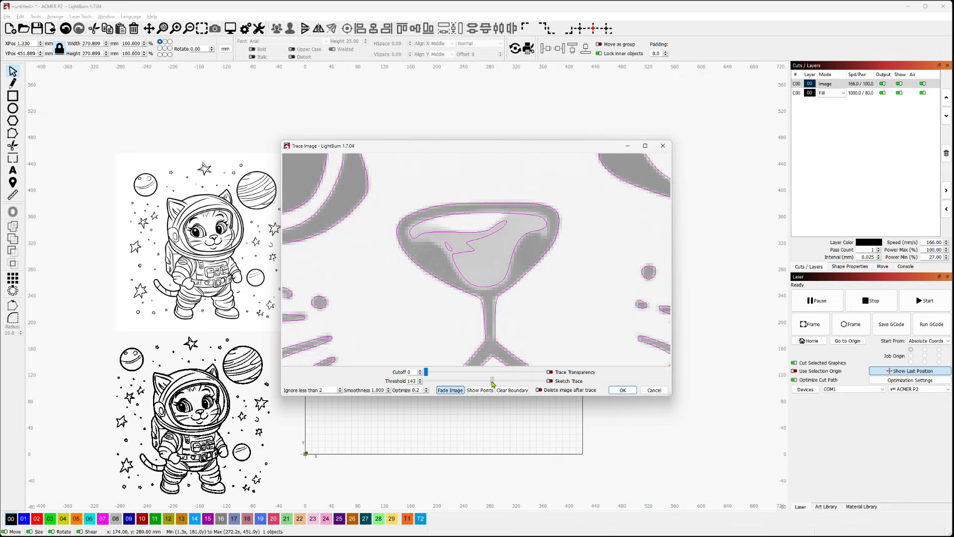
drag(492, 382, 503, 381)
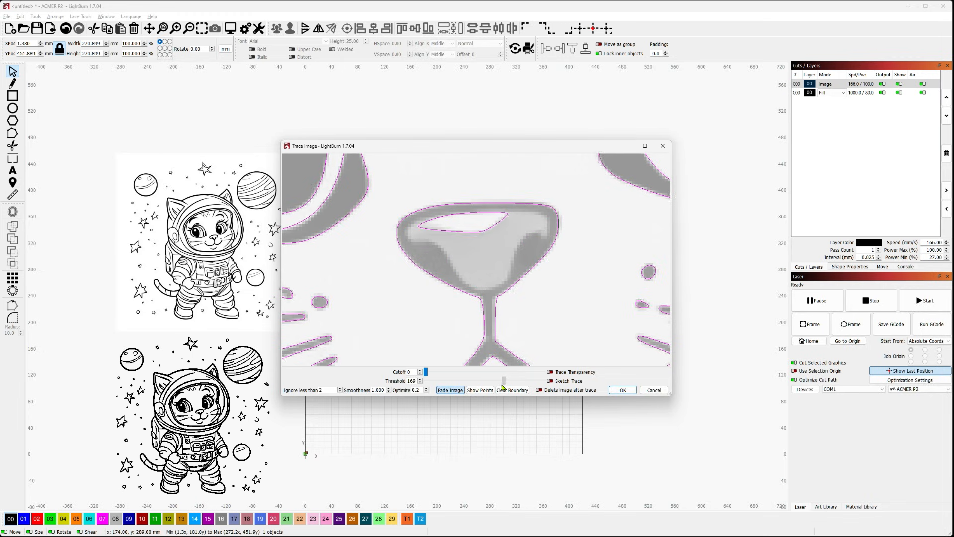
drag(502, 380, 476, 381)
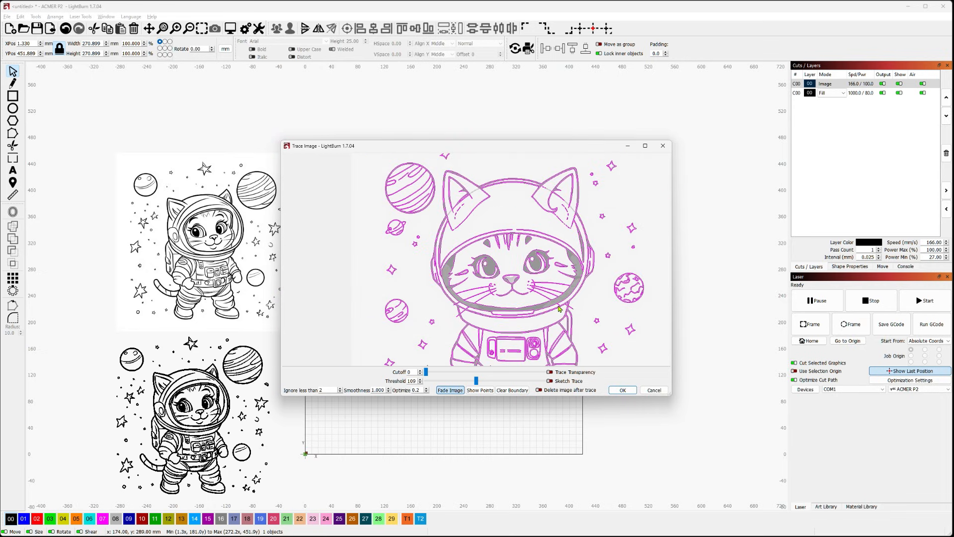
click(621, 389)
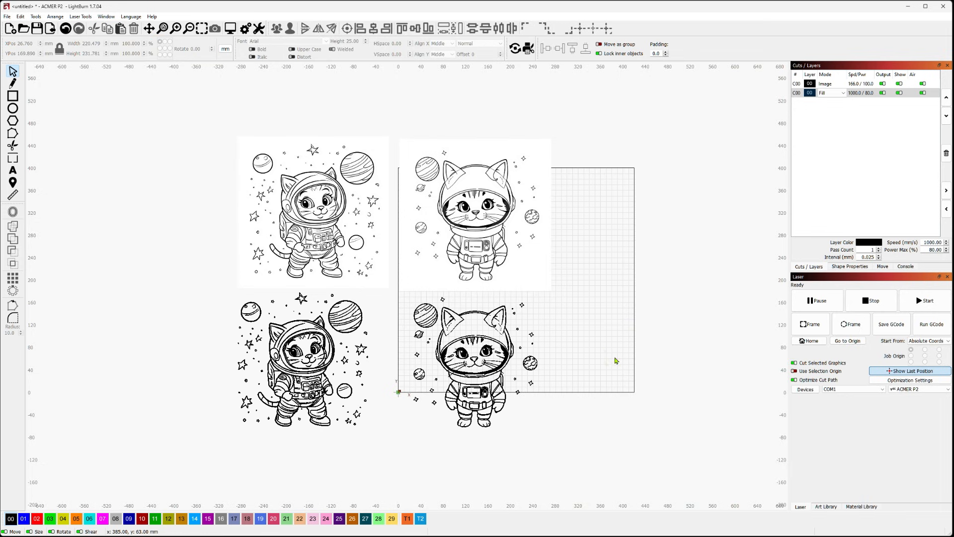
mouse_move(207, 135)
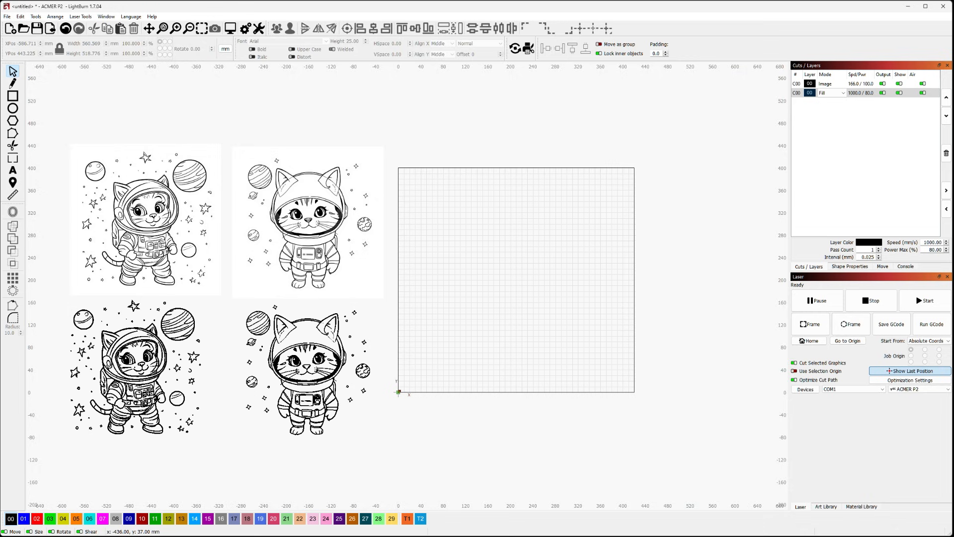
mouse_move(502, 326)
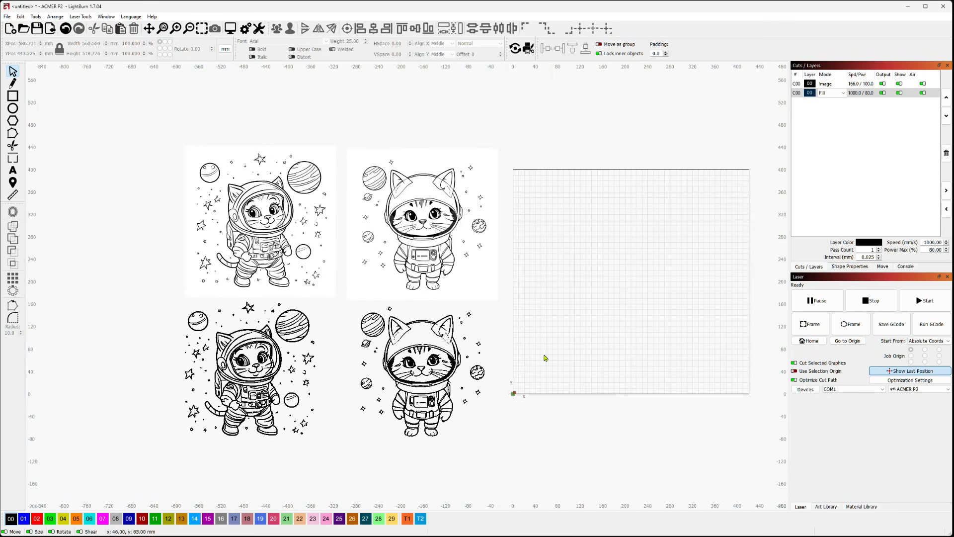
mouse_move(545, 358)
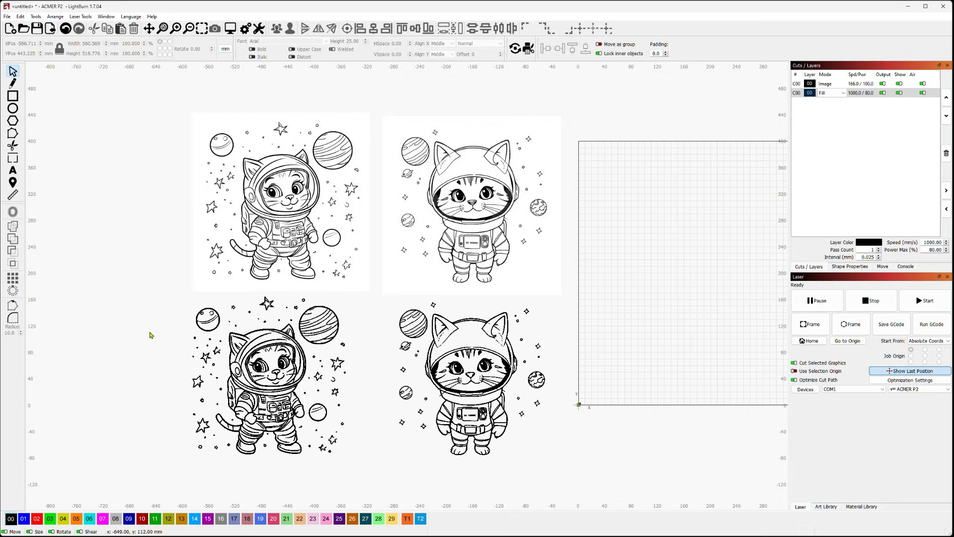
mouse_move(689, 241)
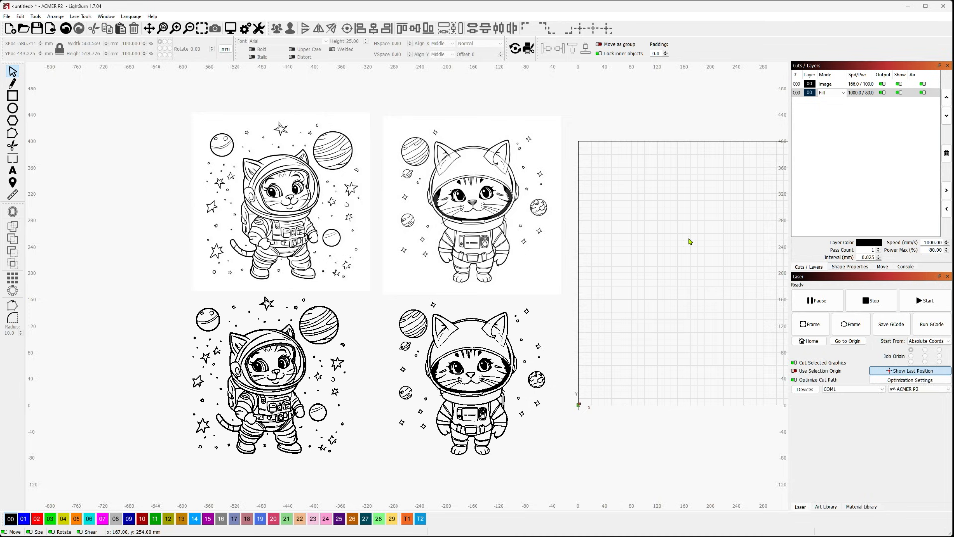